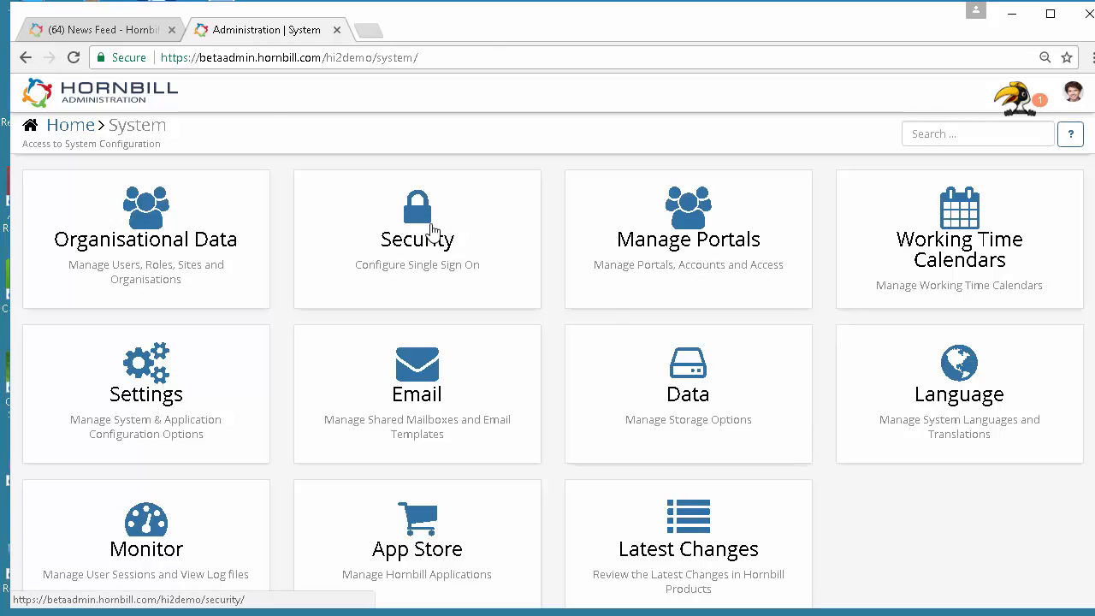
Navigate through Security to the KeySafe list of stored credentials
click(417, 214)
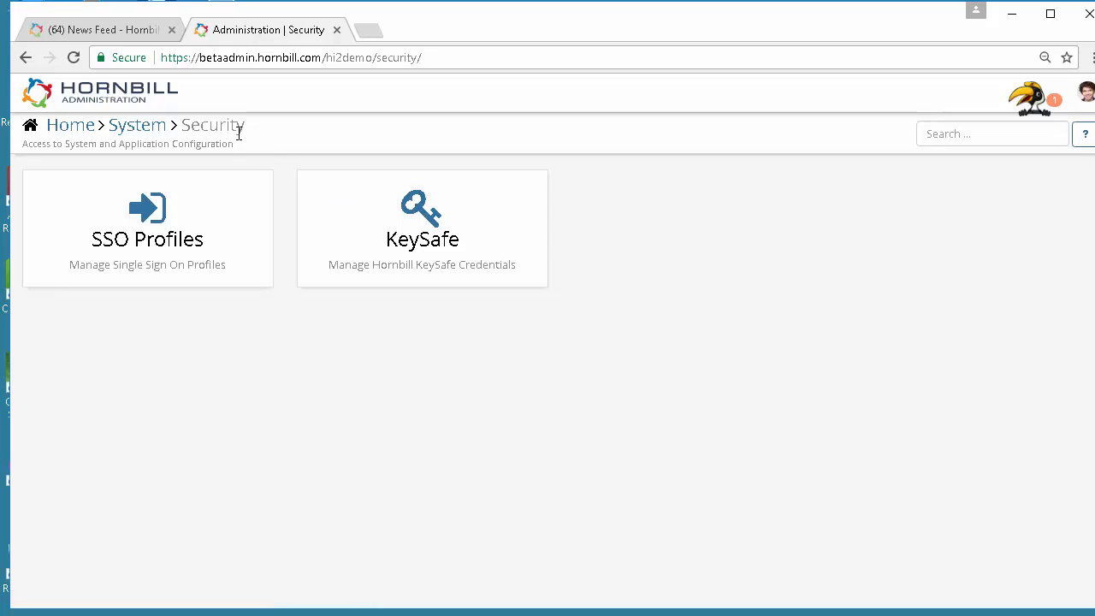
click(421, 228)
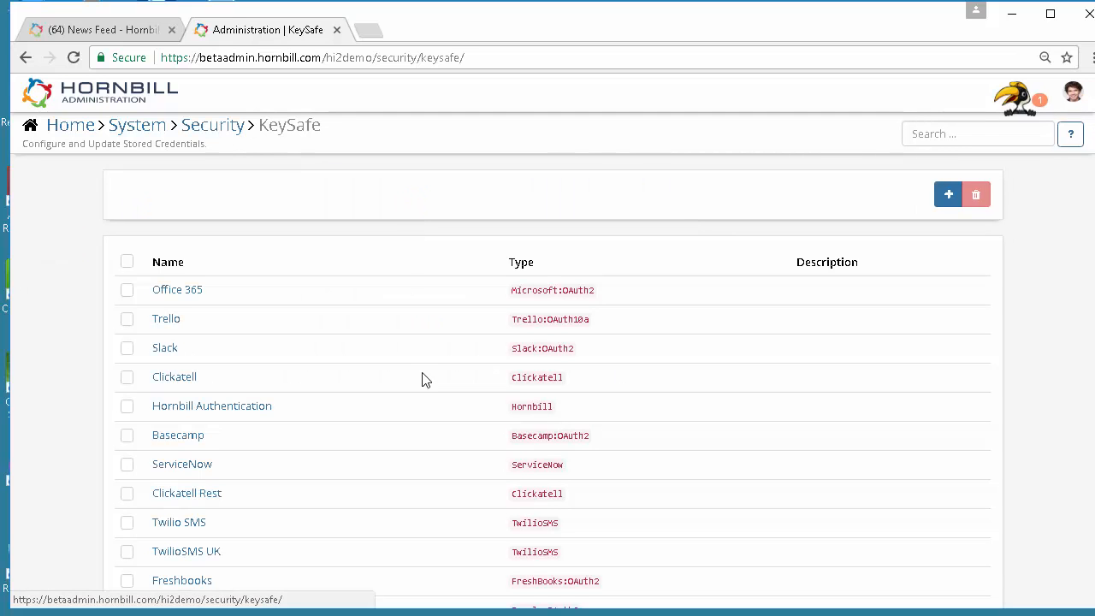
scroll(down, 3)
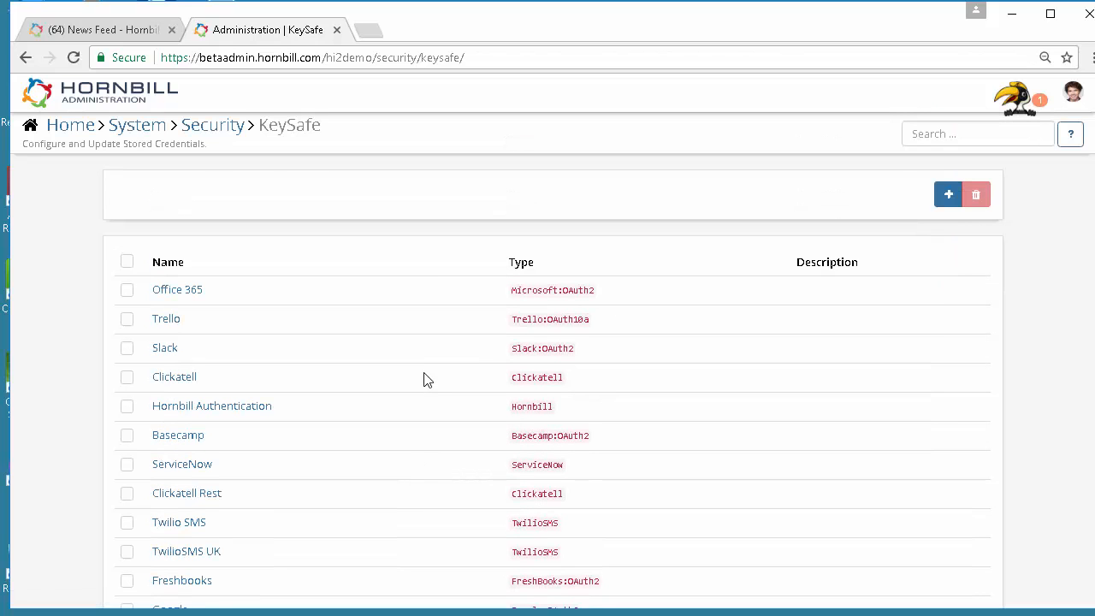
Create a new KeySafe key of type Twitter with the title 'Twitter'
click(947, 195)
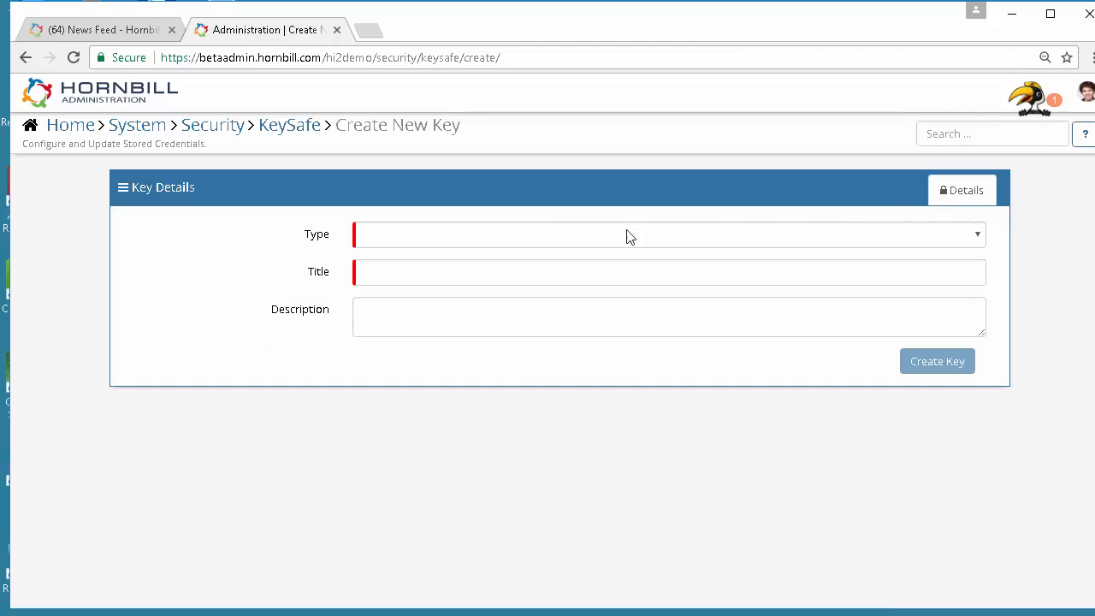
click(668, 233)
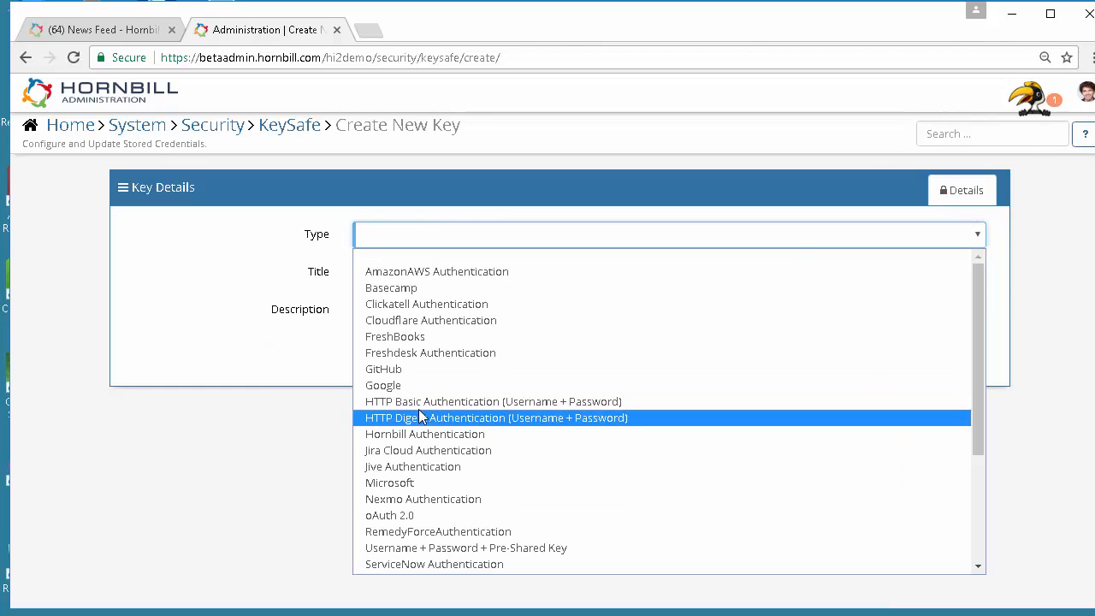
scroll(down, 3)
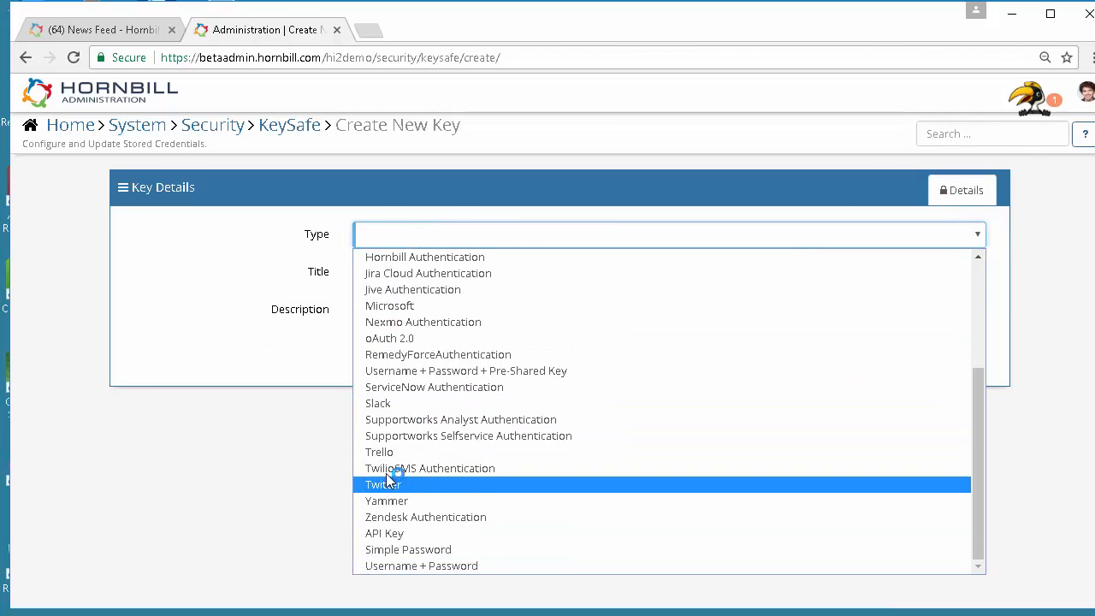
click(384, 484)
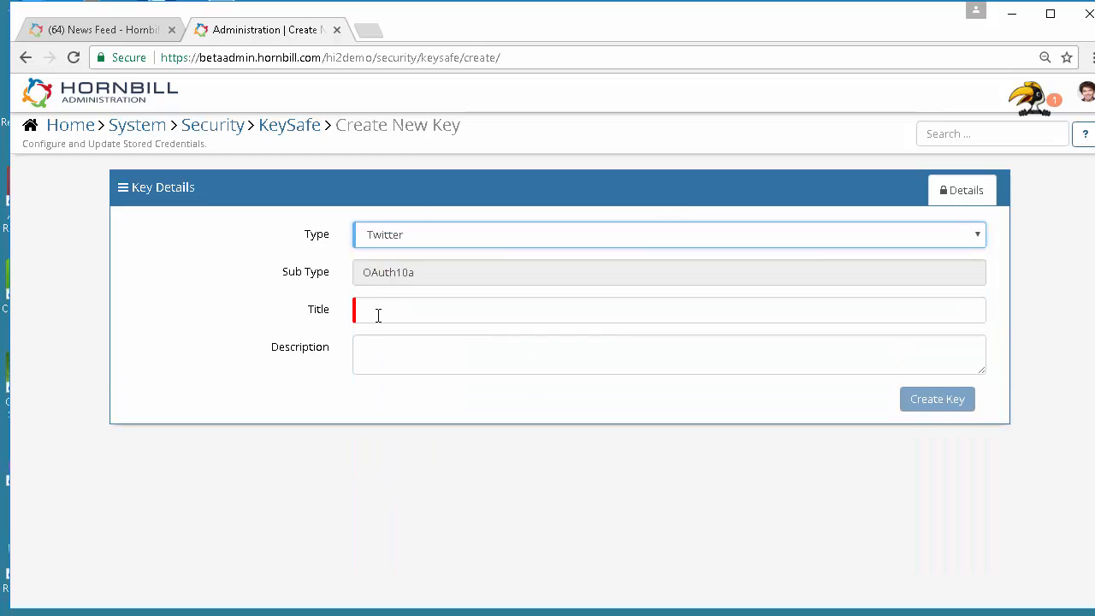
text(Twitter)
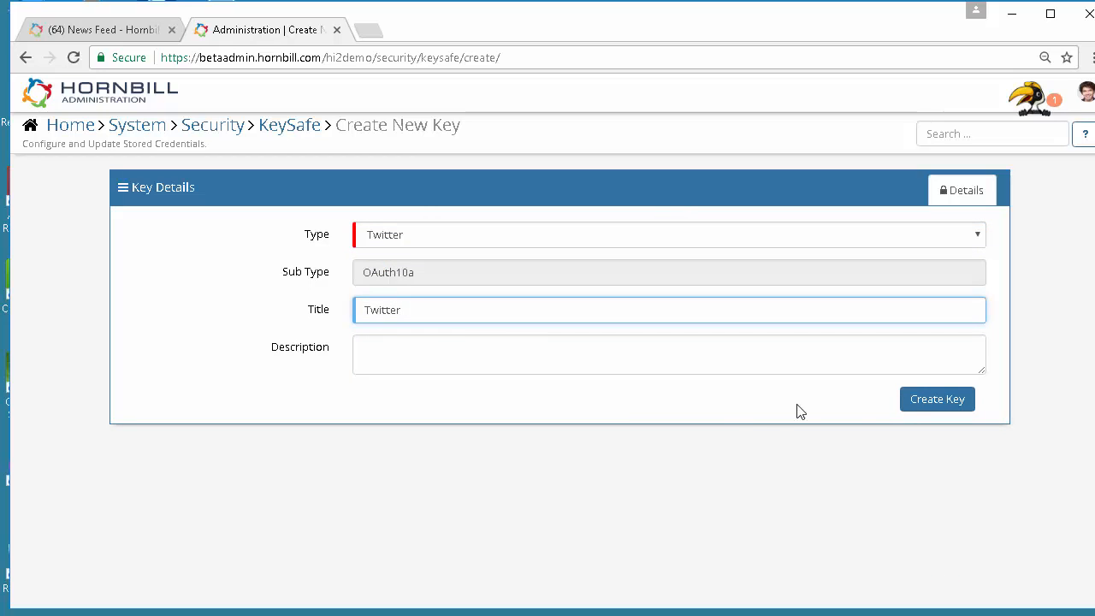
click(938, 399)
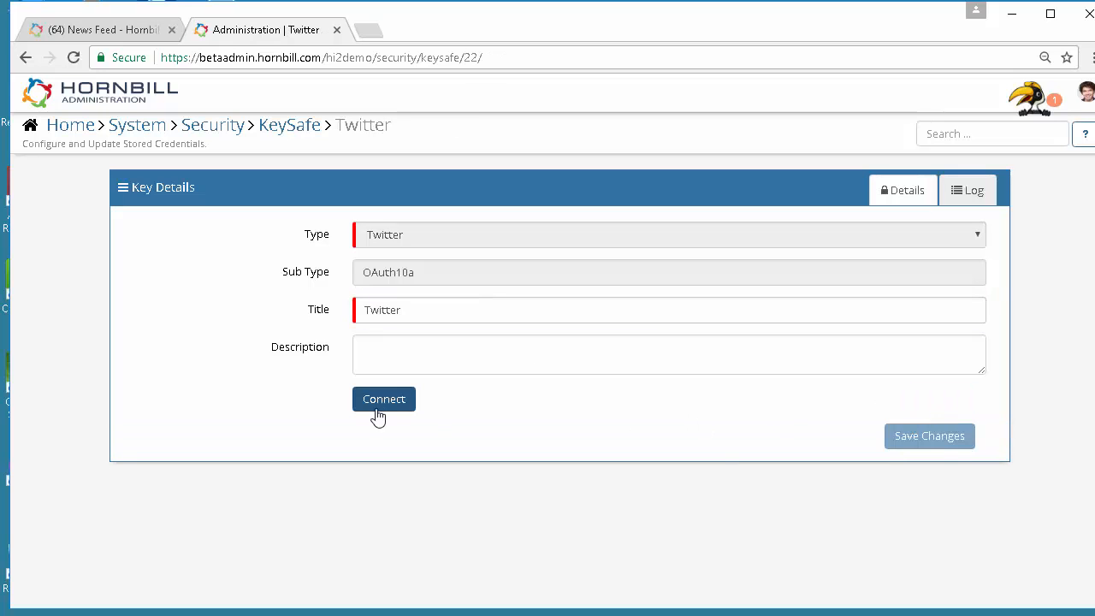
Connect the Twitter key by signing in with the account password to authorise the integration
click(383, 399)
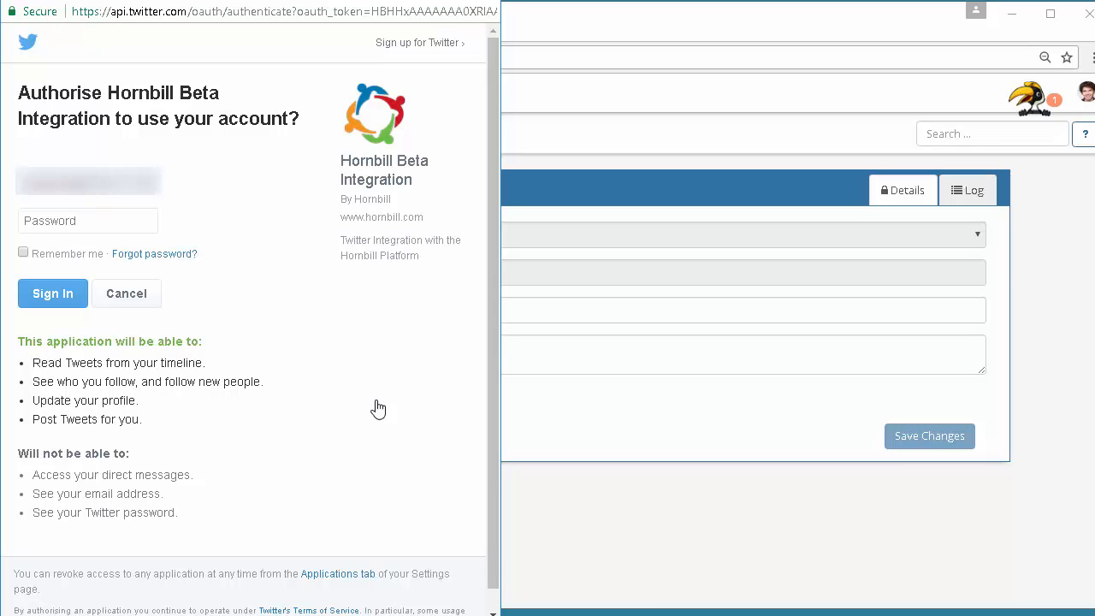
click(88, 220)
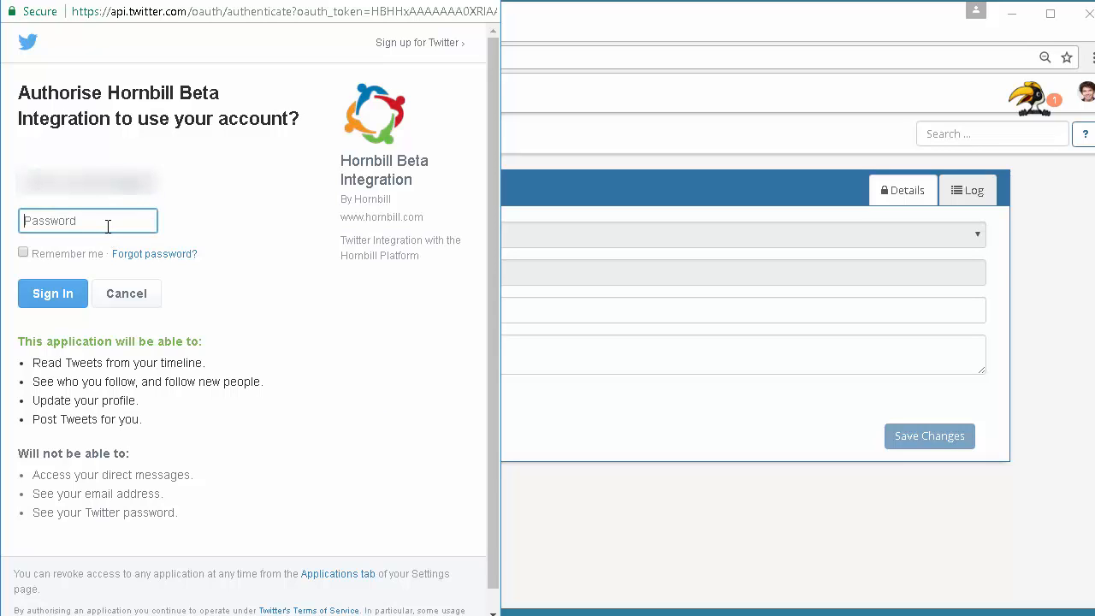
text(password)
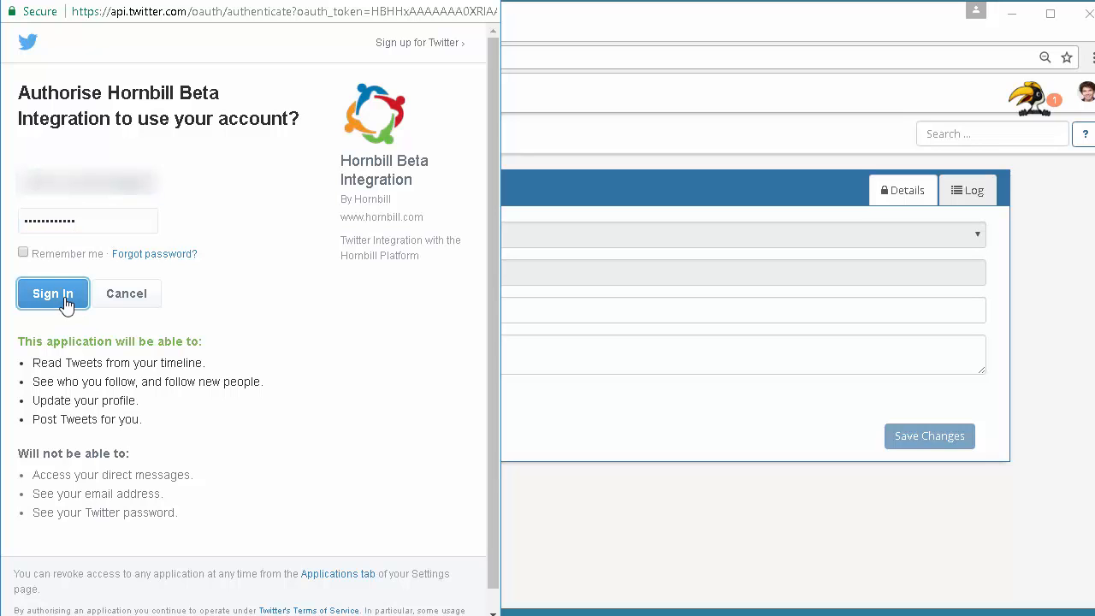
click(51, 294)
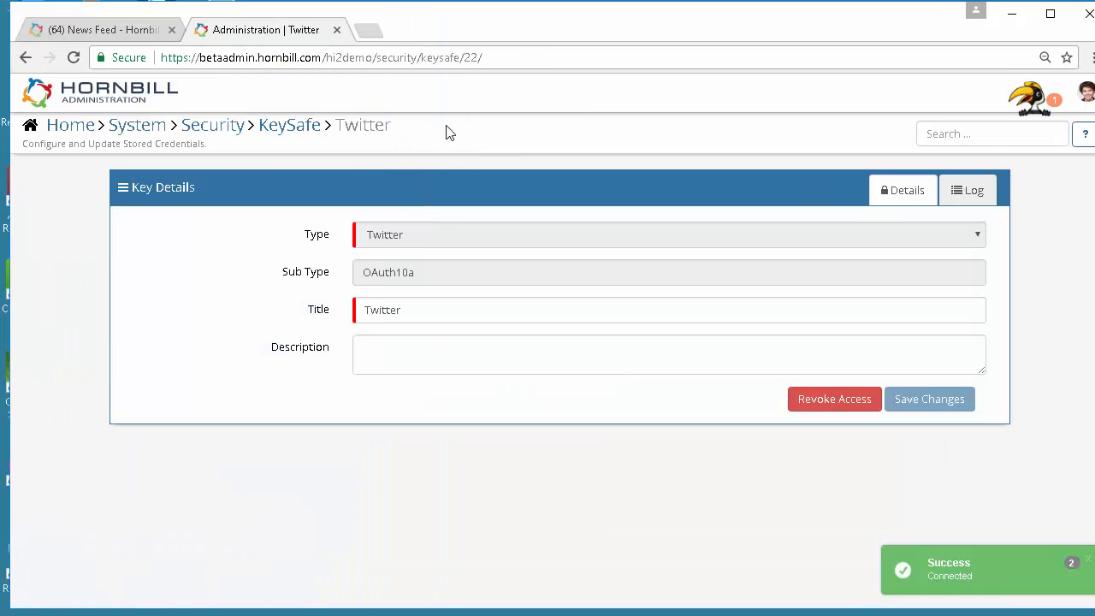
From the admin home, open the ibridge desktop incidents process in Service Manager's workflow designer
click(70, 125)
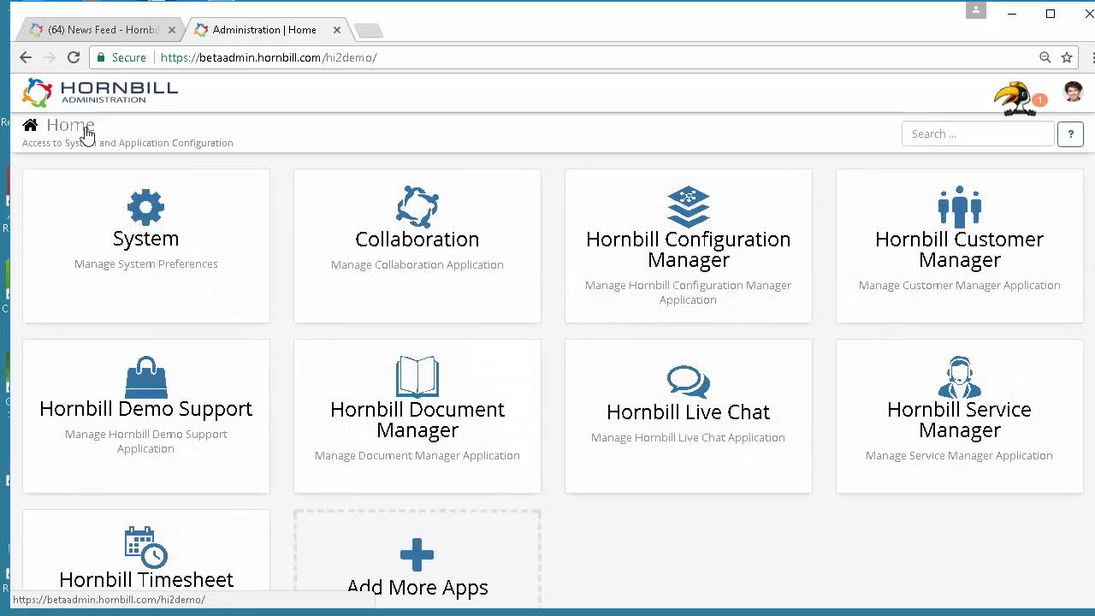
mouse_move(958, 416)
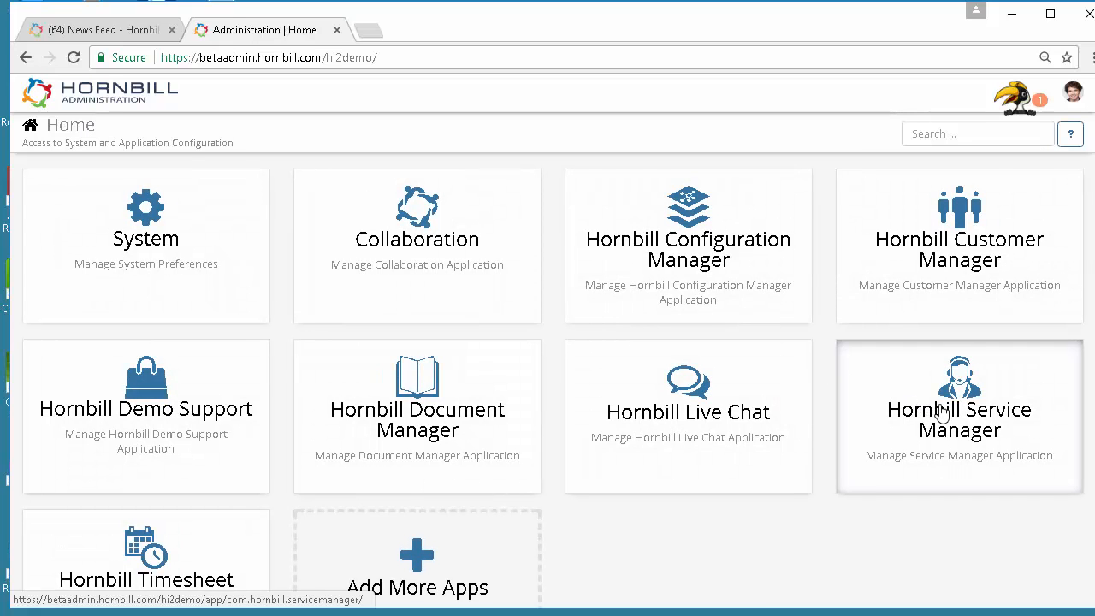
click(958, 418)
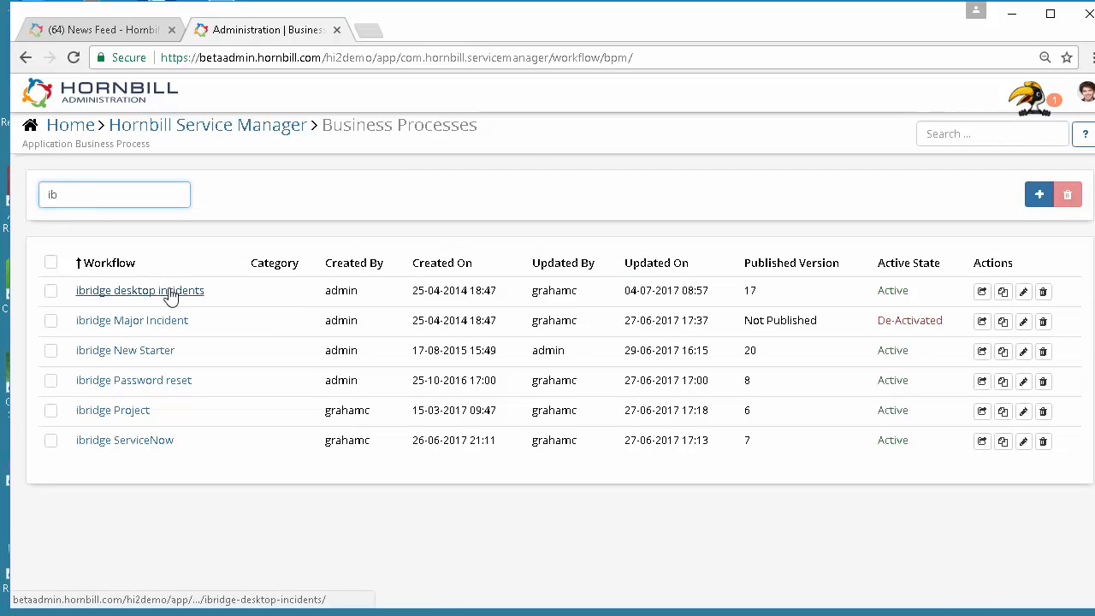
click(140, 291)
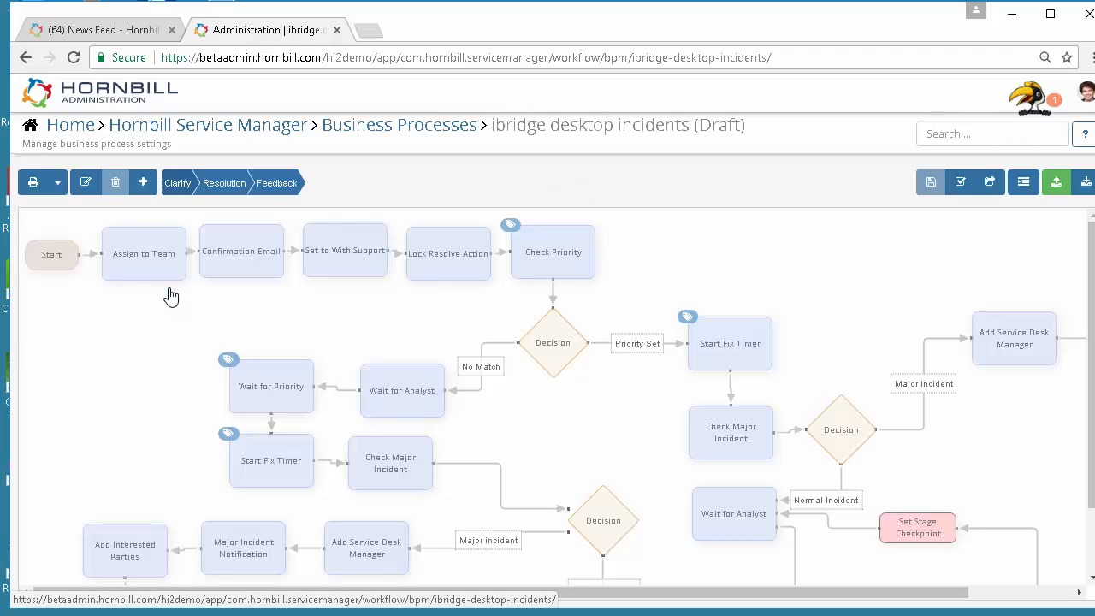
scroll(right, 3)
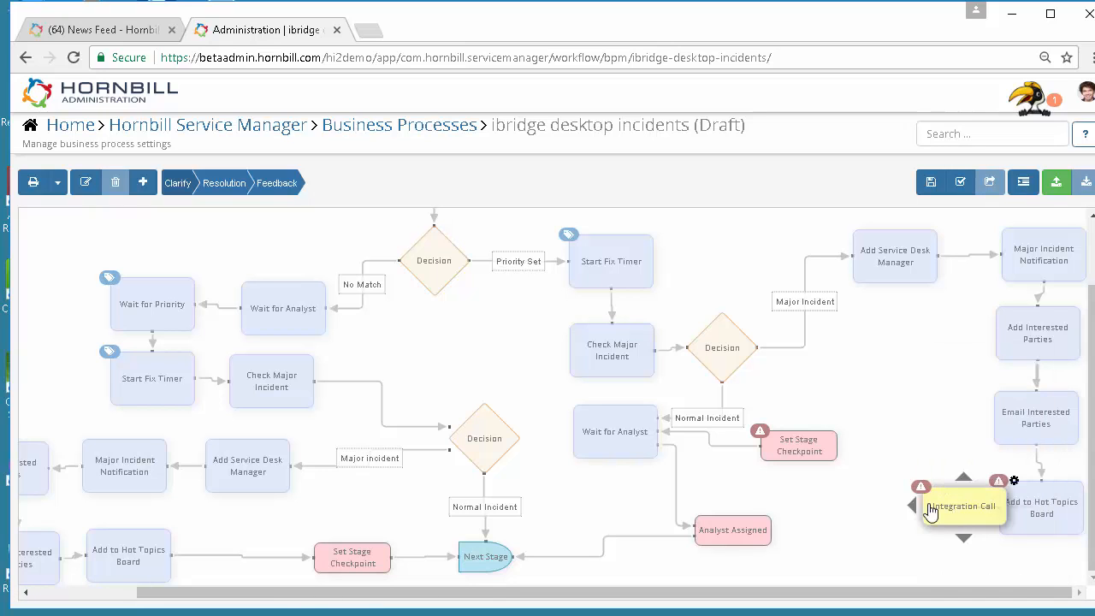
Set the Integration Call node's method to Twitter/postTweet and apply it
drag(962, 506, 924, 487)
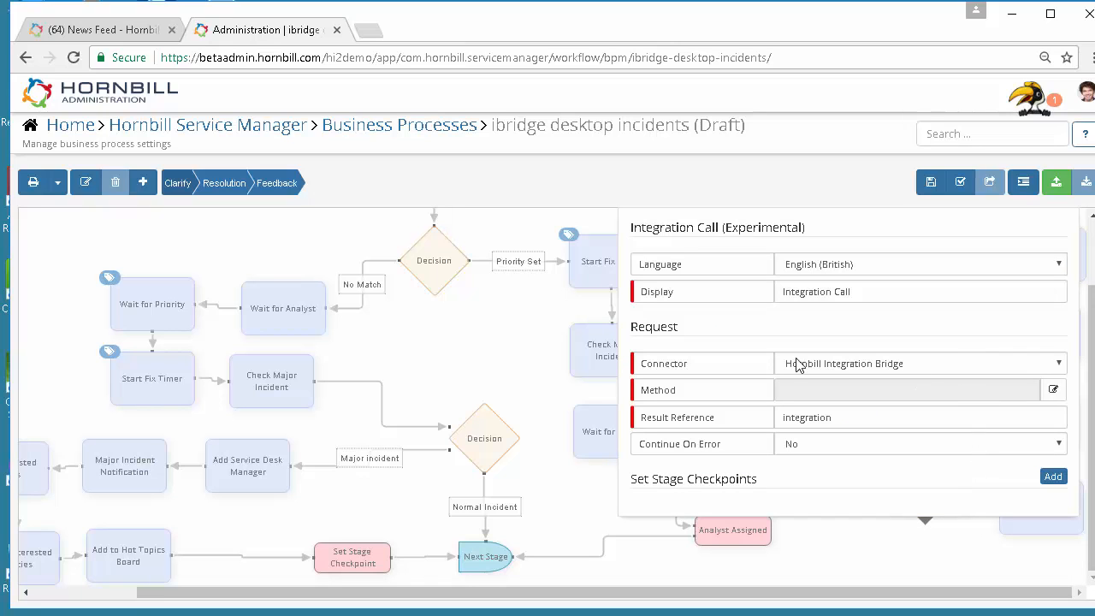
click(1054, 390)
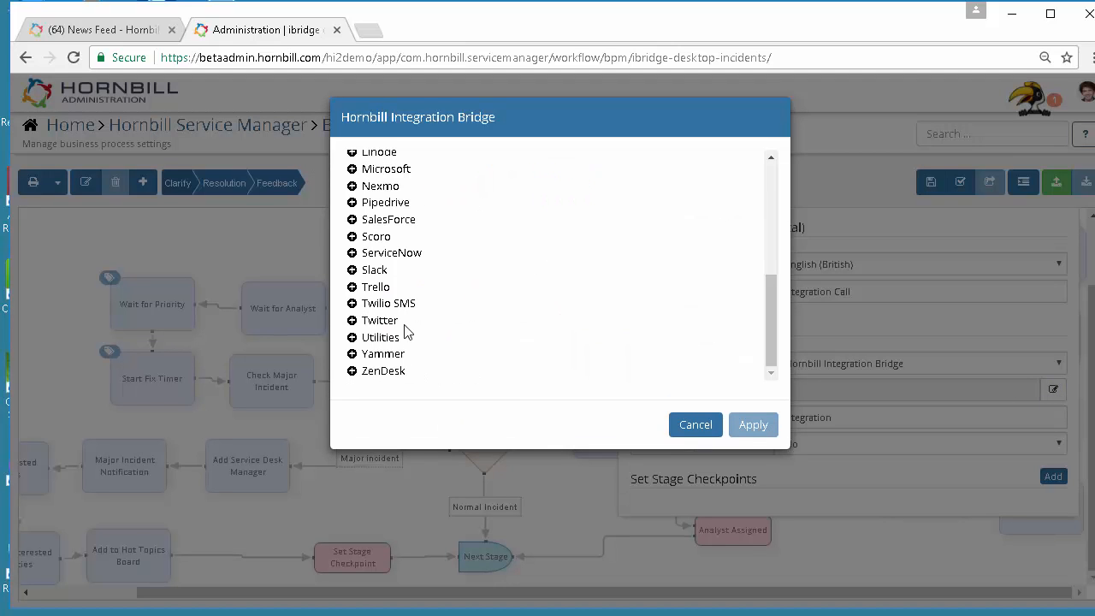
click(352, 320)
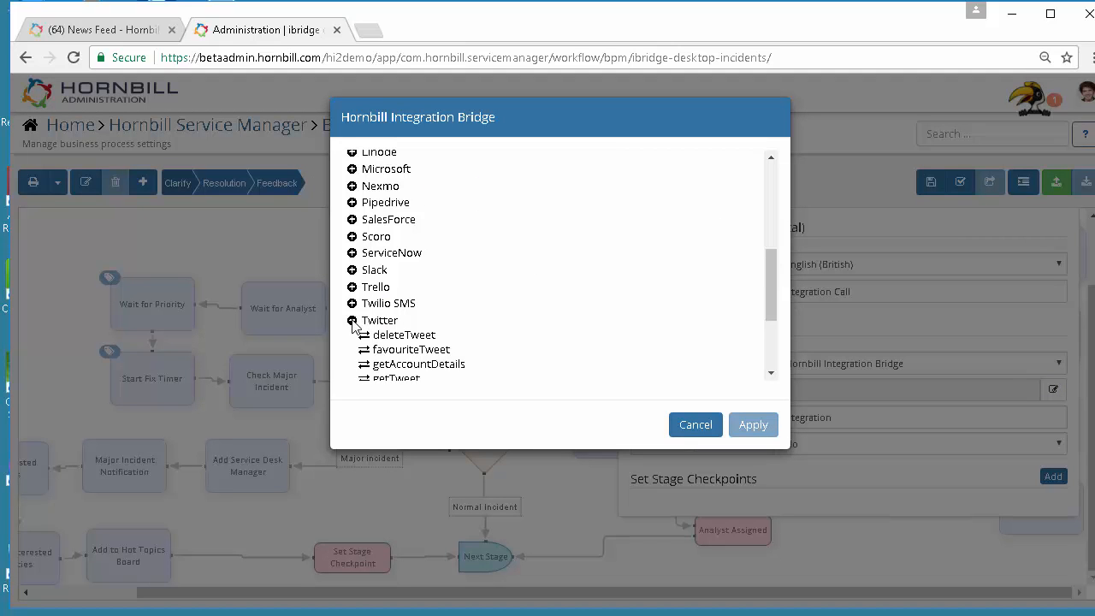
scroll(down, 3)
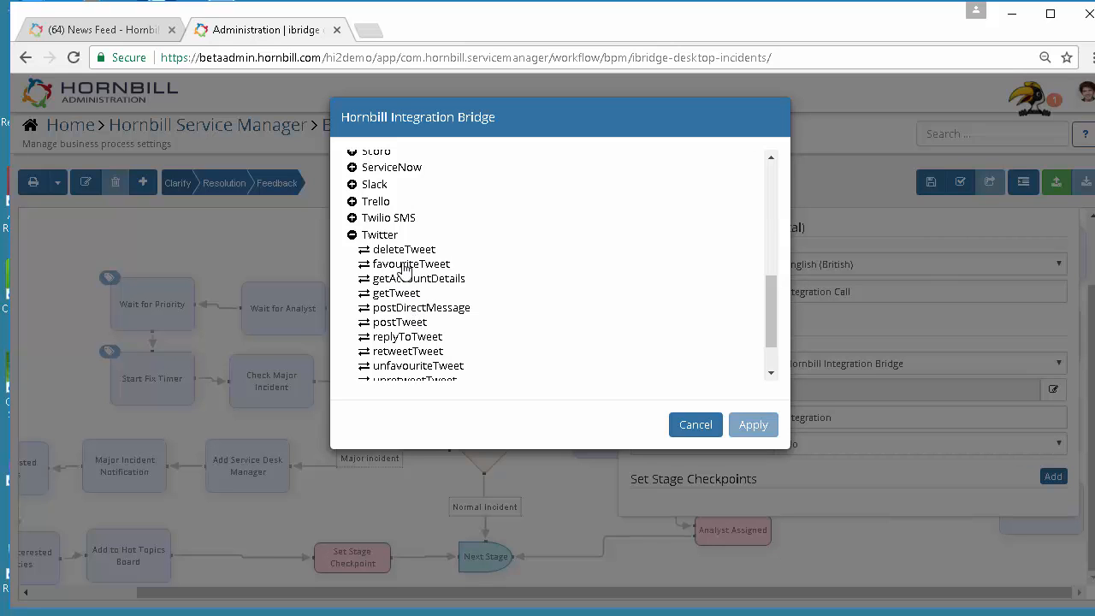
mouse_move(431, 322)
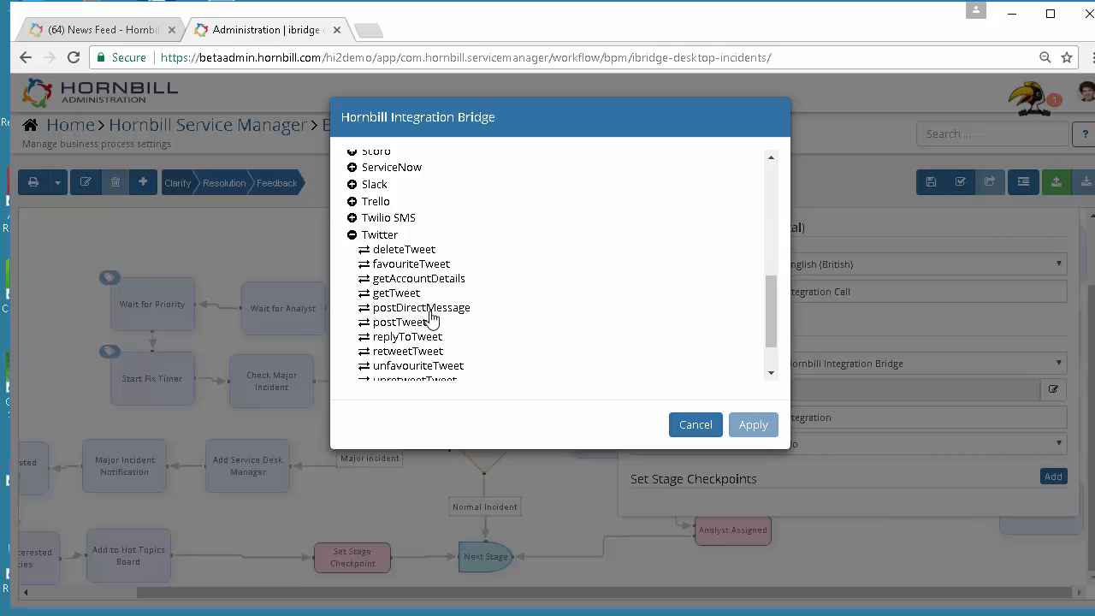
click(399, 321)
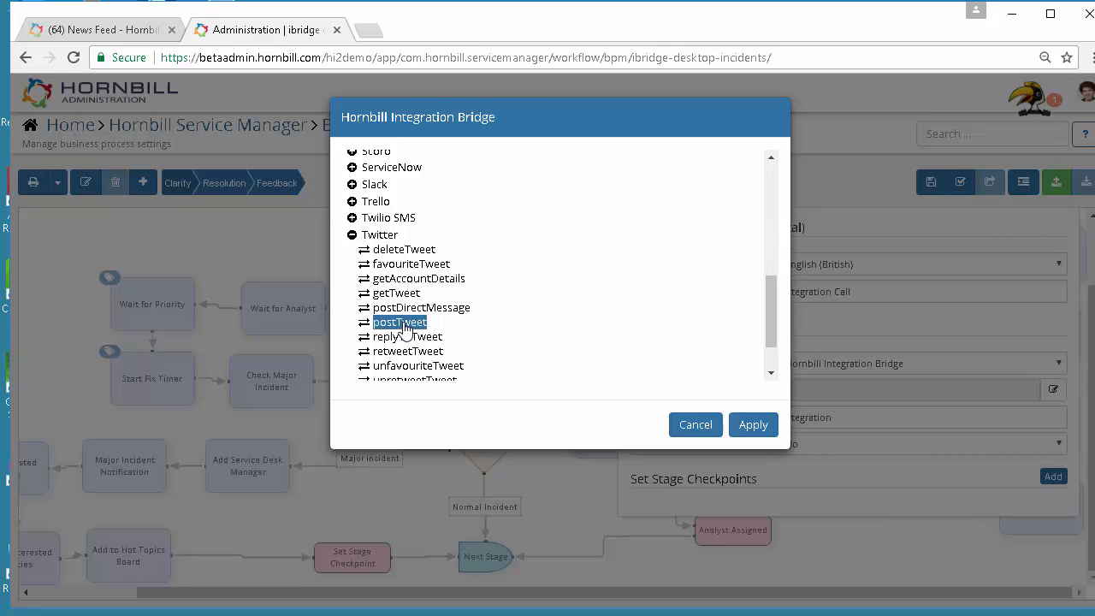
click(753, 424)
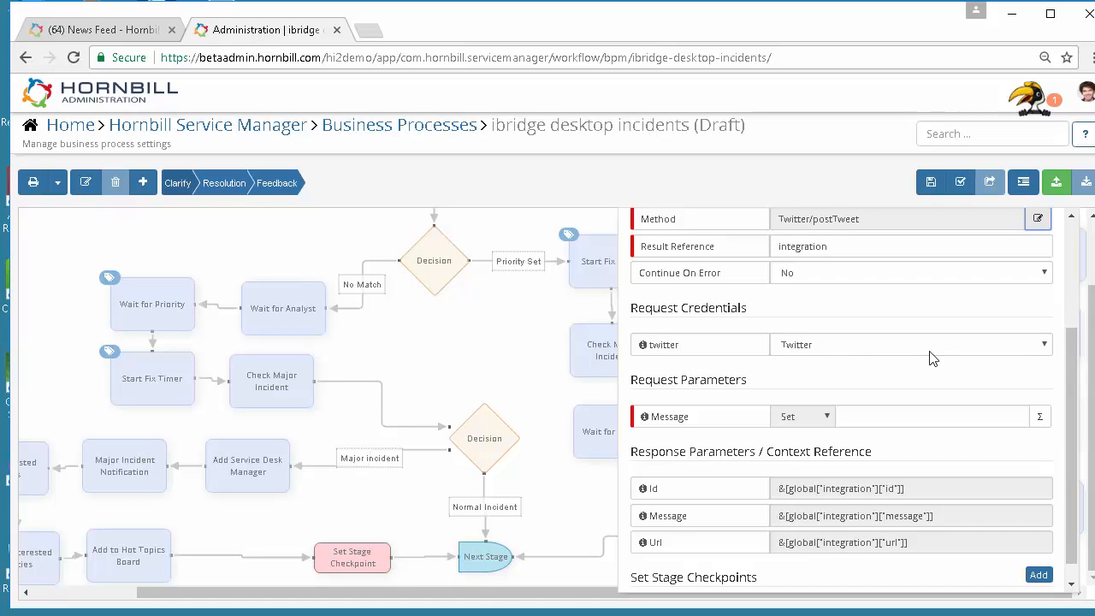
Choose the Twitter key as credential and enter 'Major Incident:' in the Message parameter
click(910, 344)
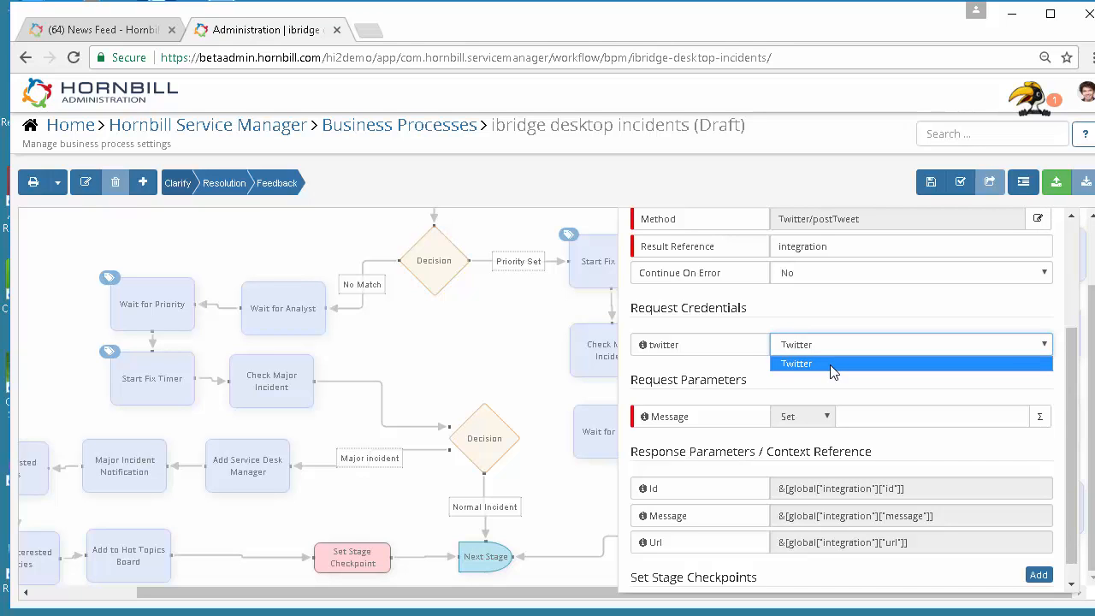
click(796, 363)
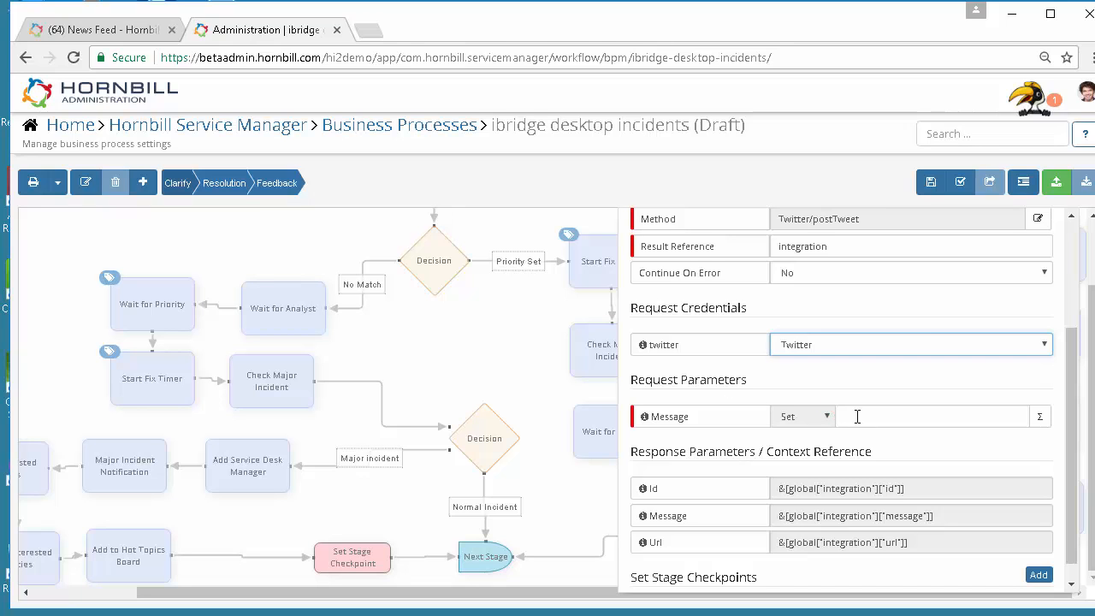
mouse_move(643, 418)
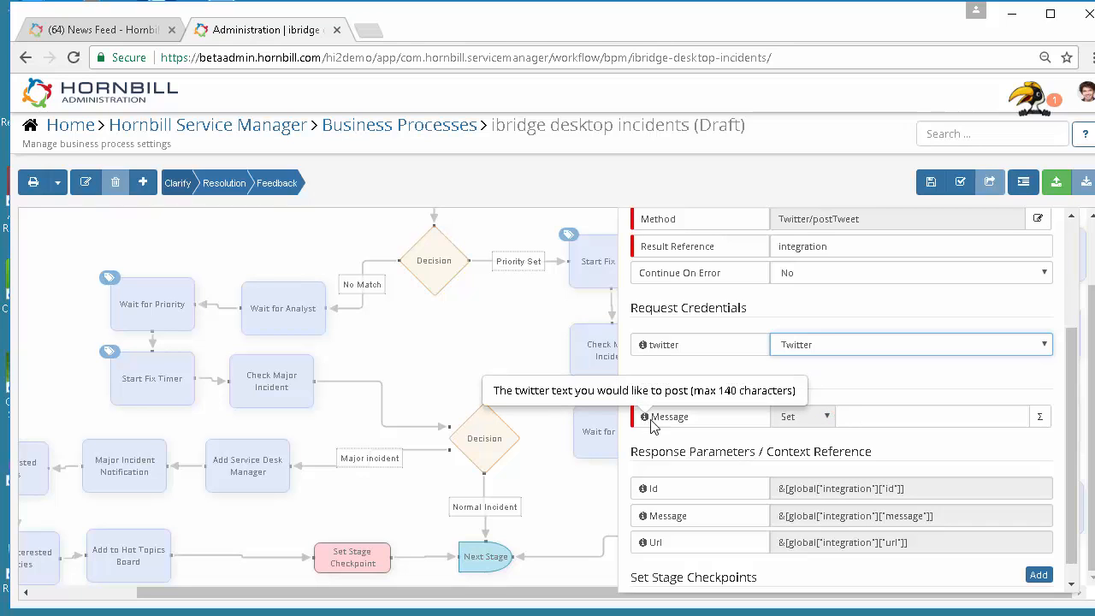
click(932, 418)
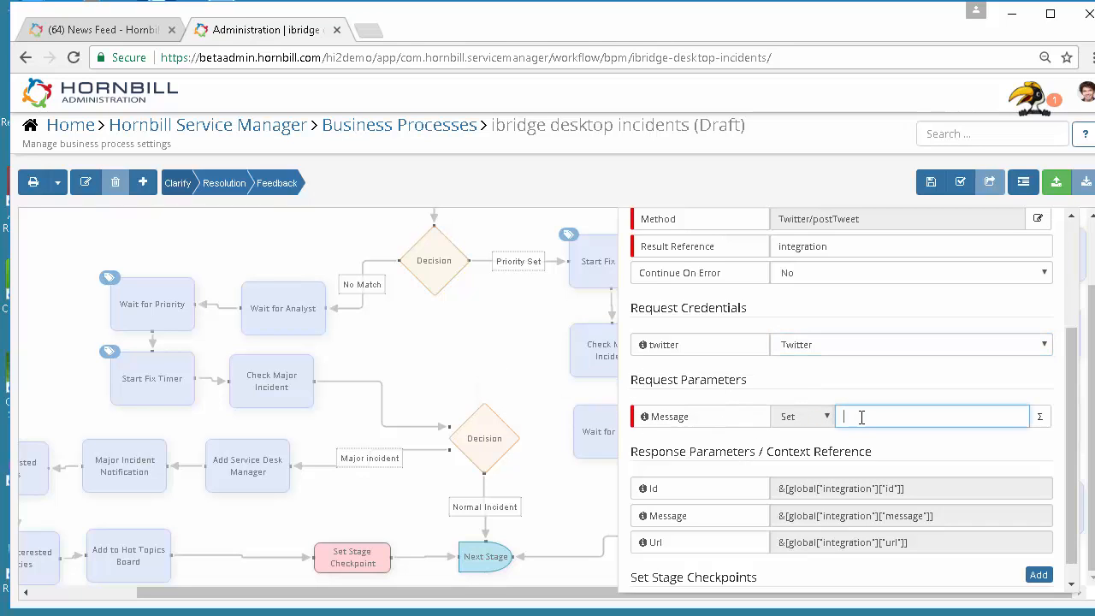
text(Major Incident:)
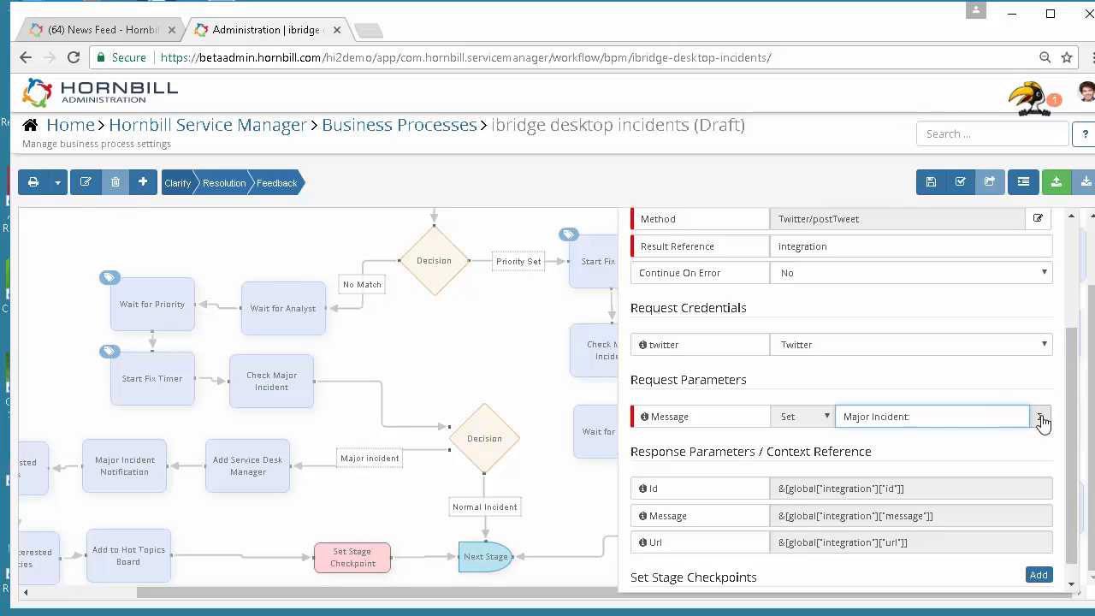
click(933, 417)
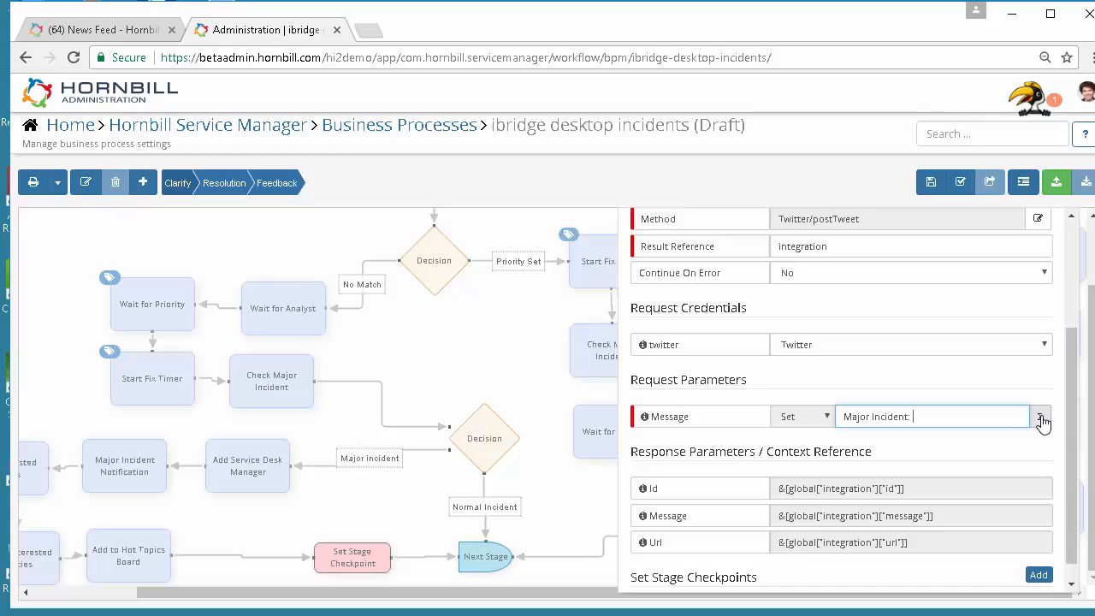
Inject the requestId global input and the Summary flowcode variable into the message
click(1040, 417)
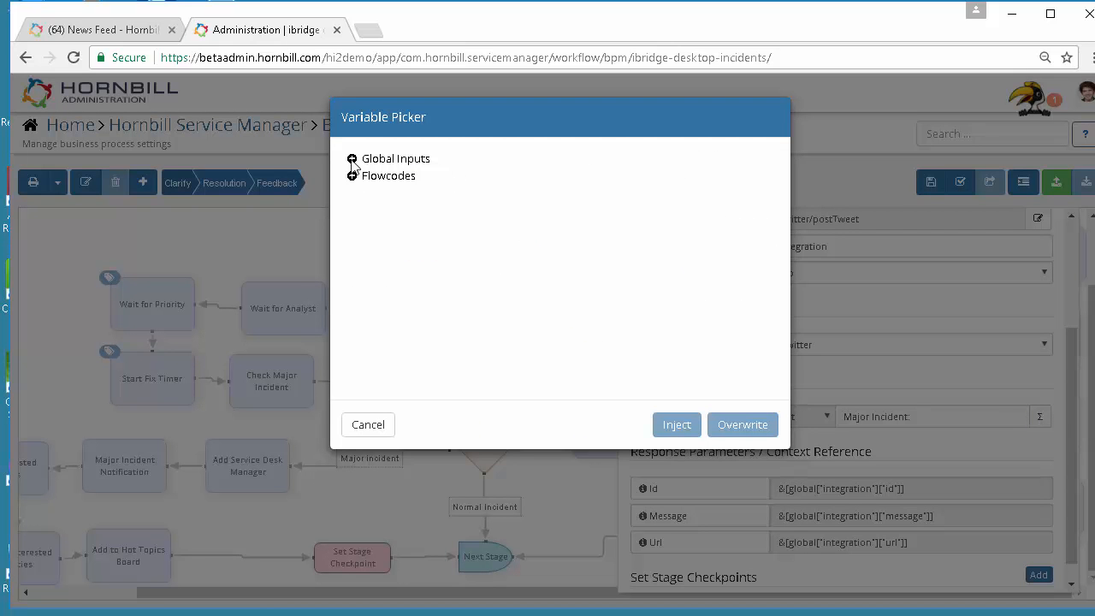
click(393, 175)
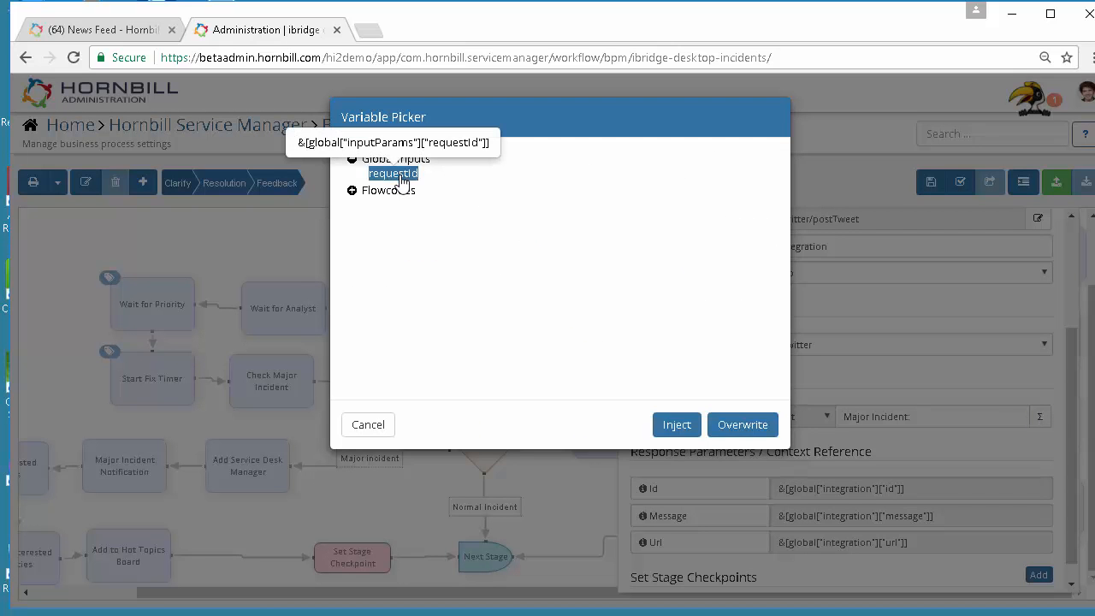
click(676, 424)
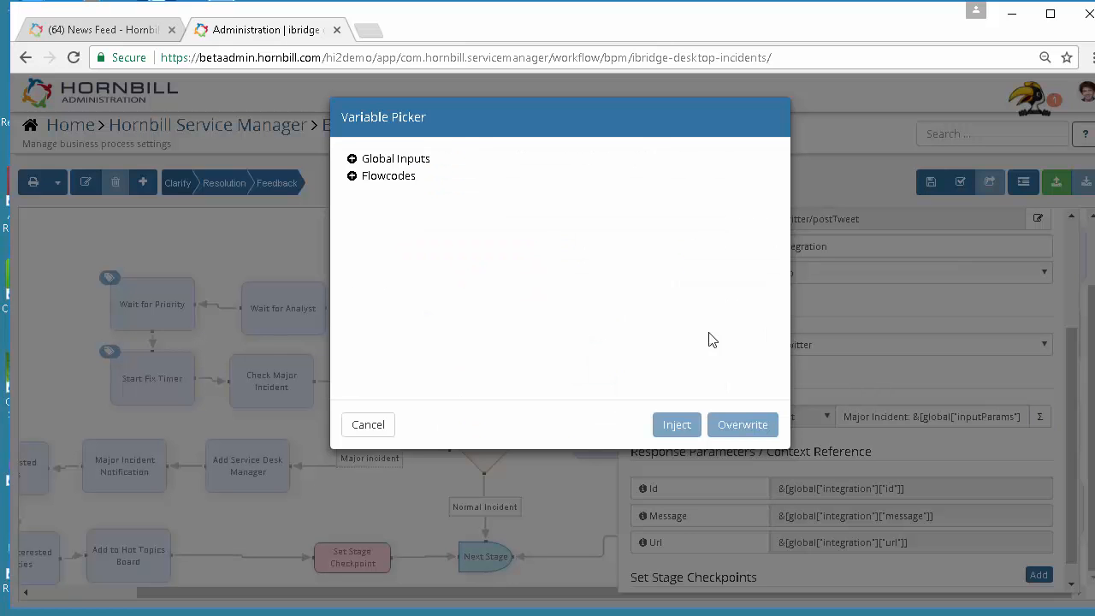
click(351, 174)
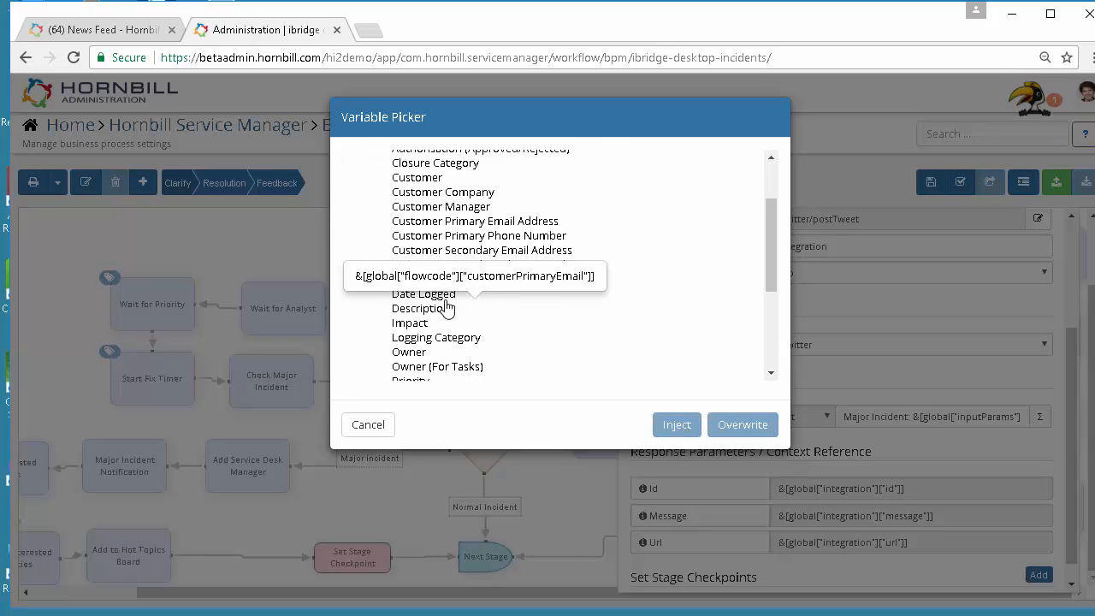
scroll(down, 3)
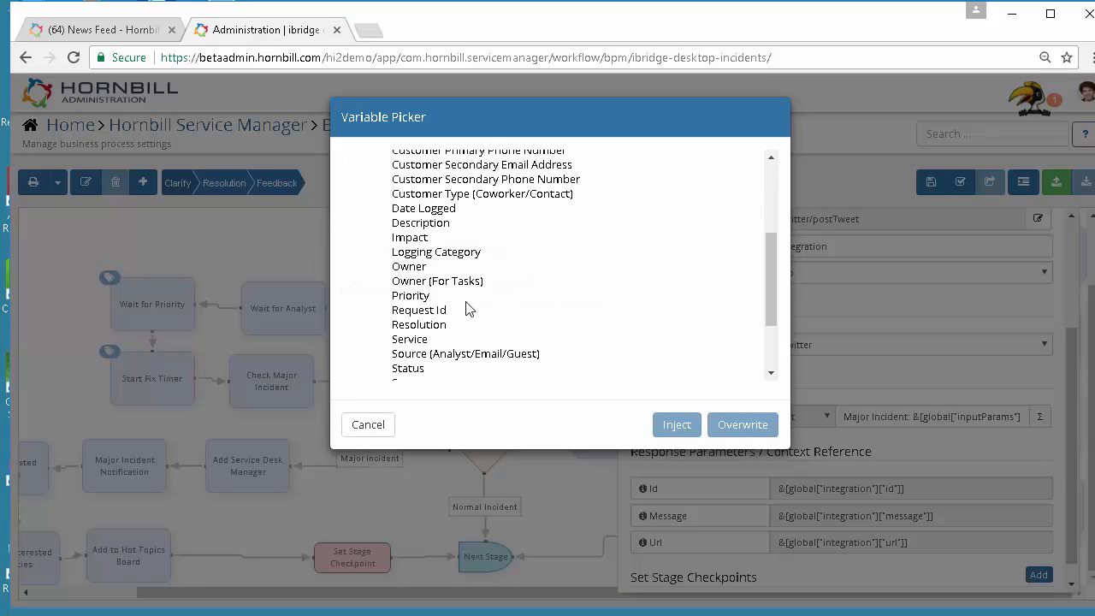
mouse_move(435, 243)
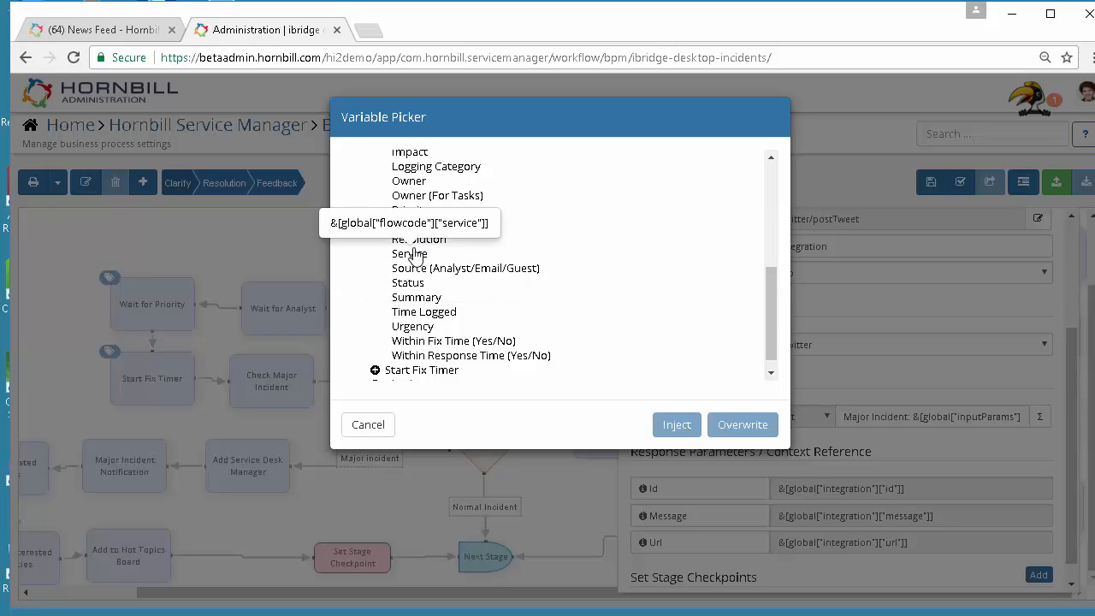
click(417, 297)
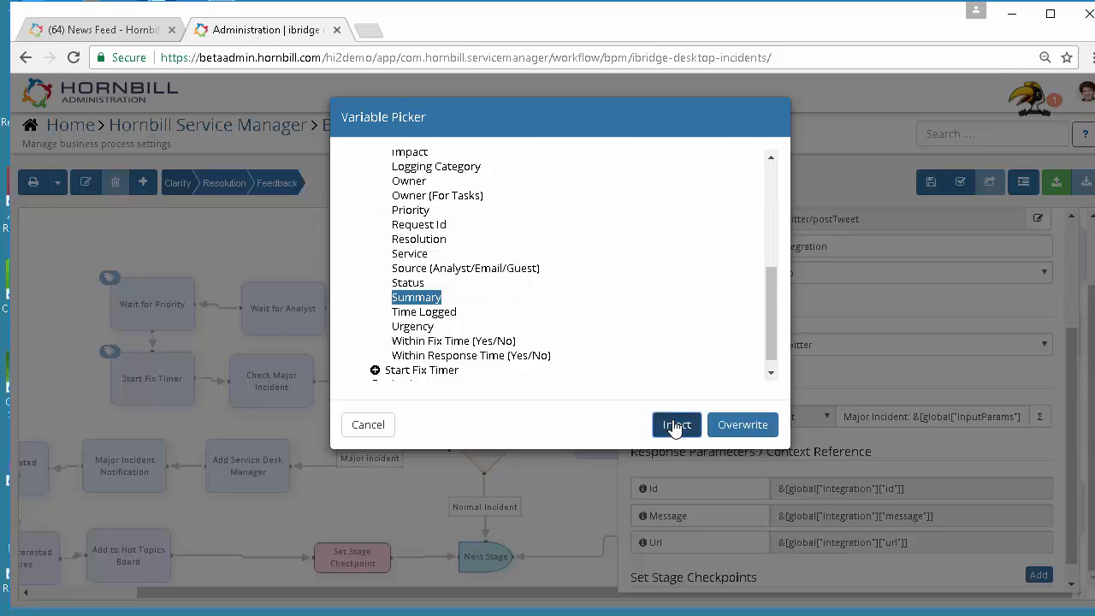
click(676, 424)
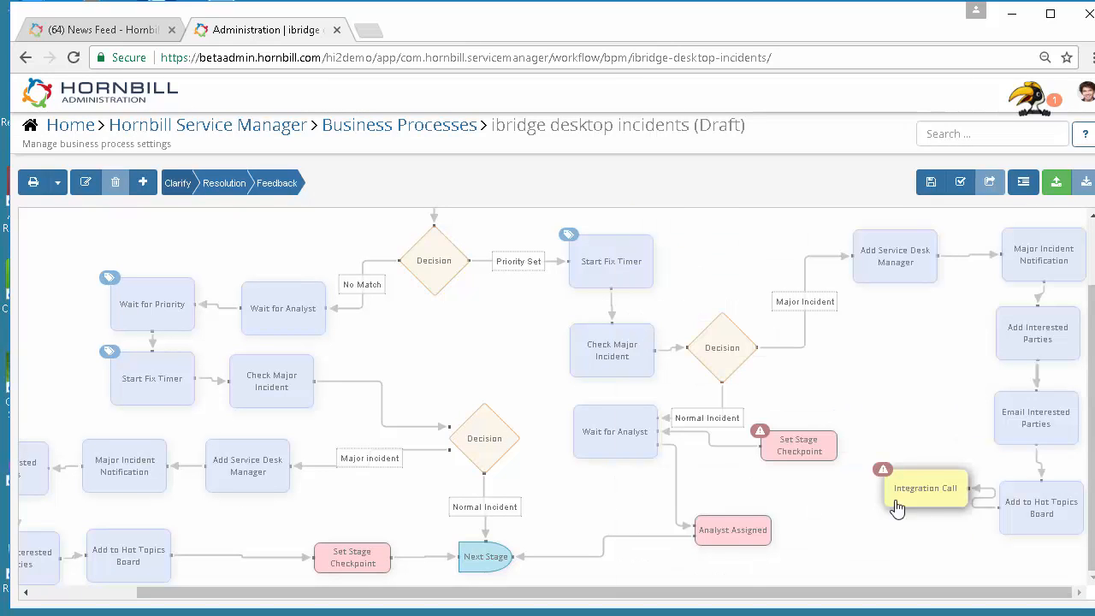
Add an Automated Task node to the canvas and name it 'Post to timeline'
right_click(924, 487)
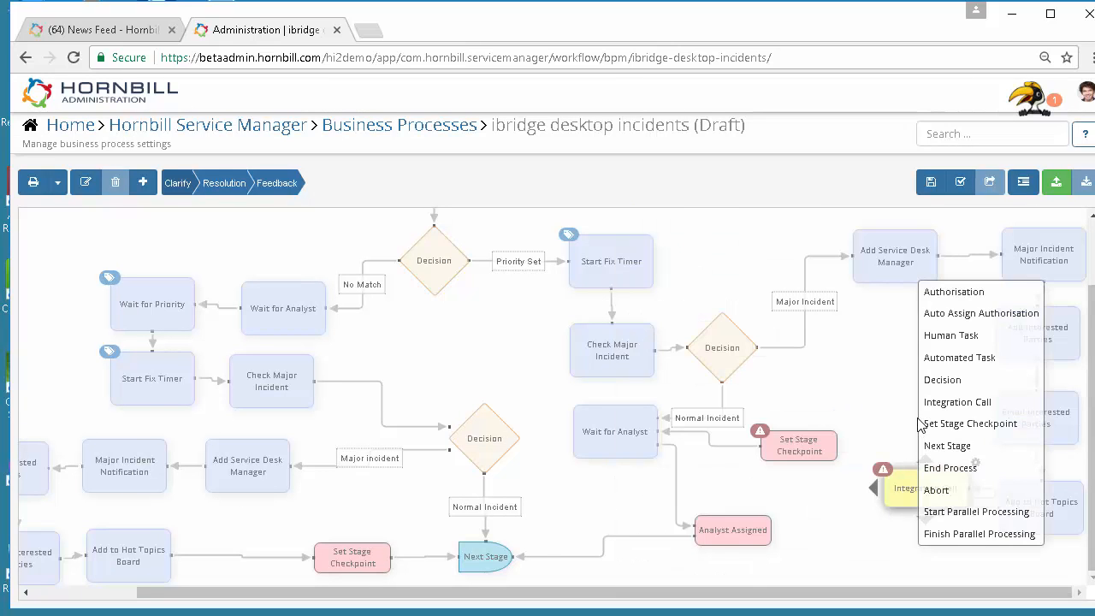
mouse_move(941, 358)
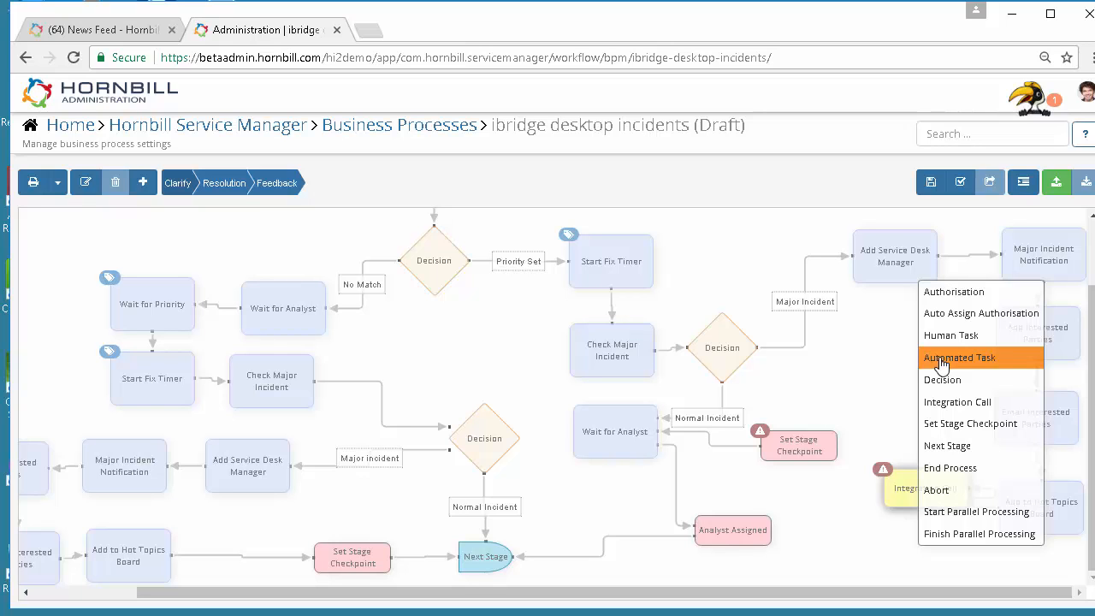
click(958, 357)
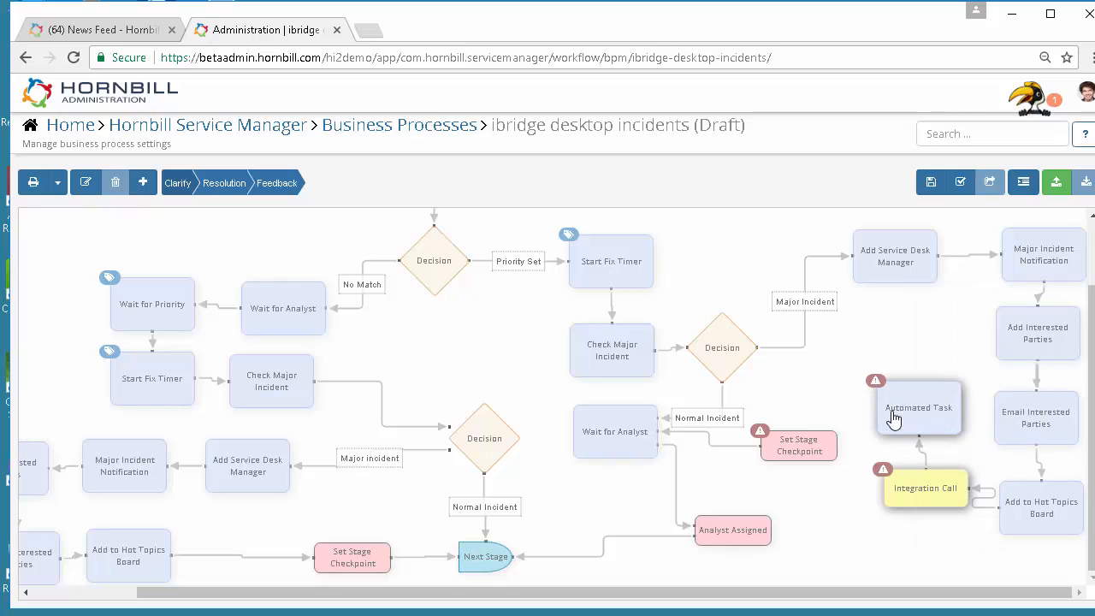
click(919, 407)
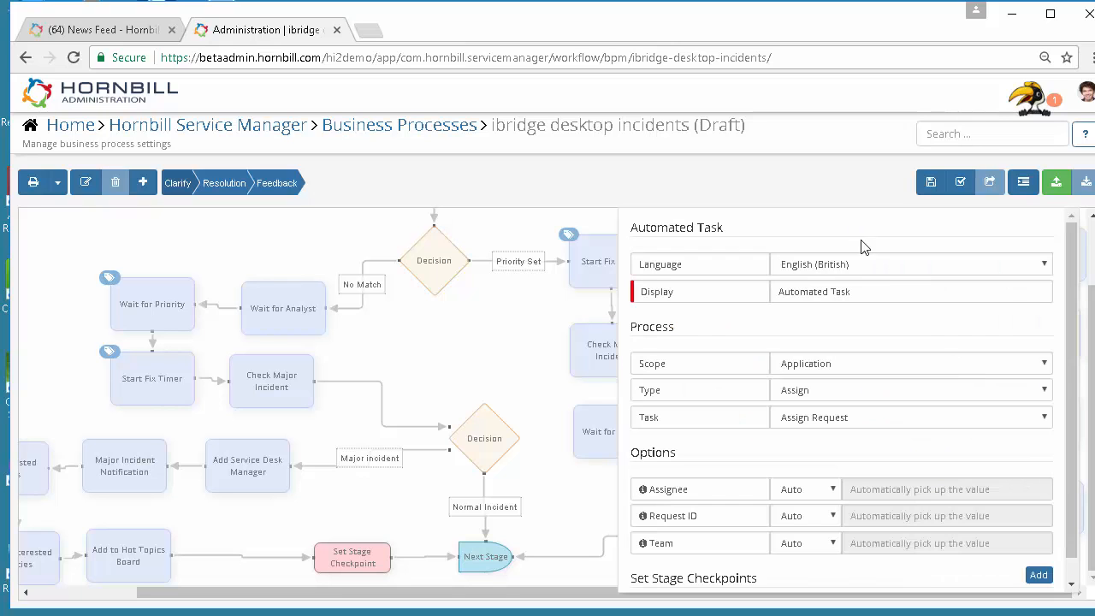
text(Post to timel)
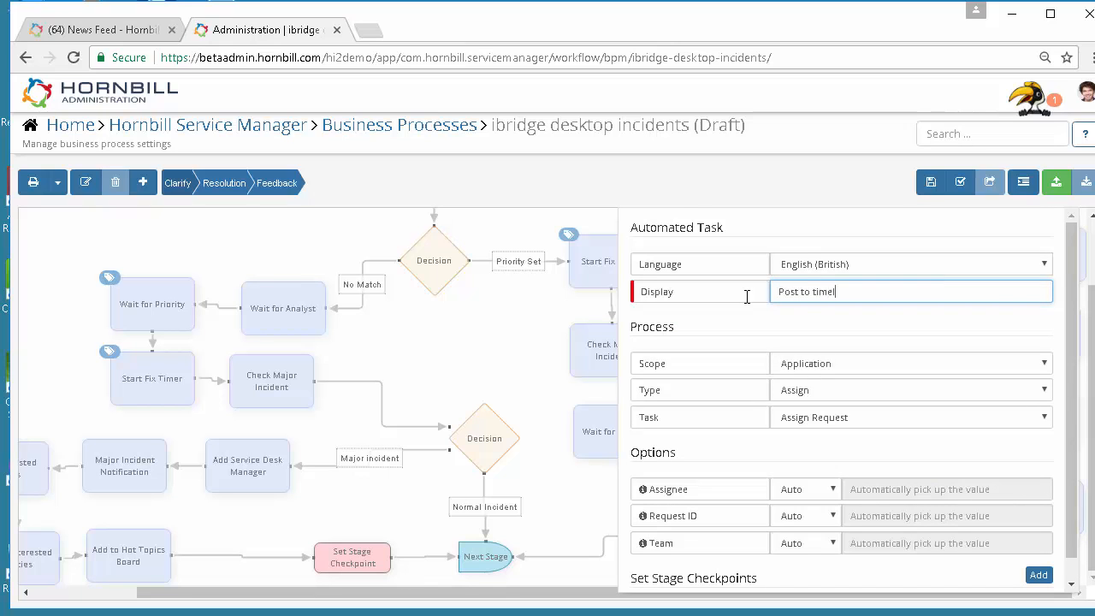
Set scope Entity, type Update Request, task Timeline, with manually entered update text
click(910, 363)
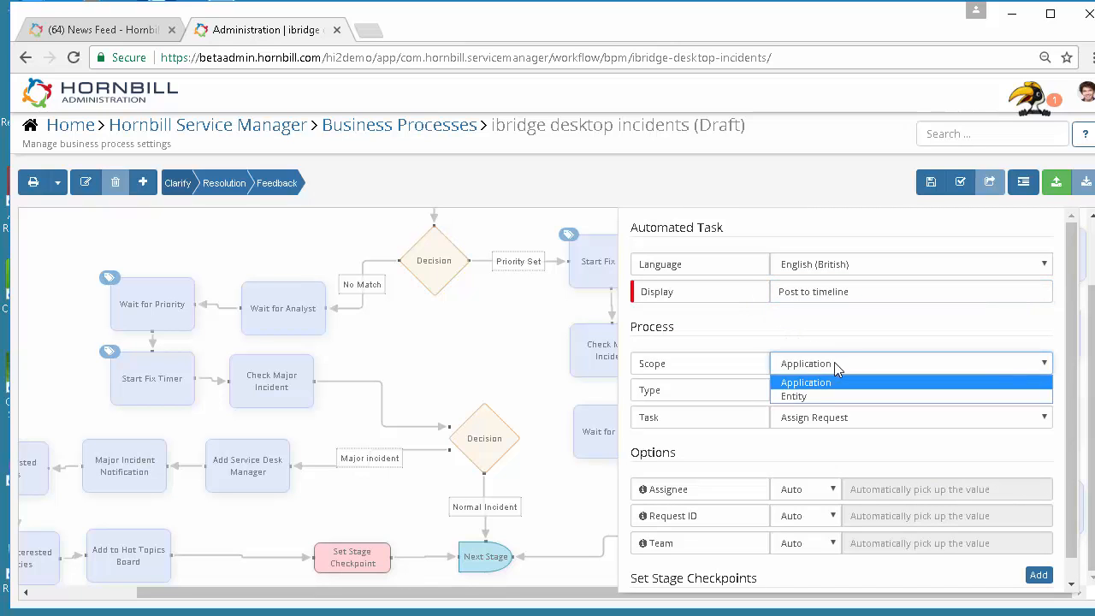
click(793, 397)
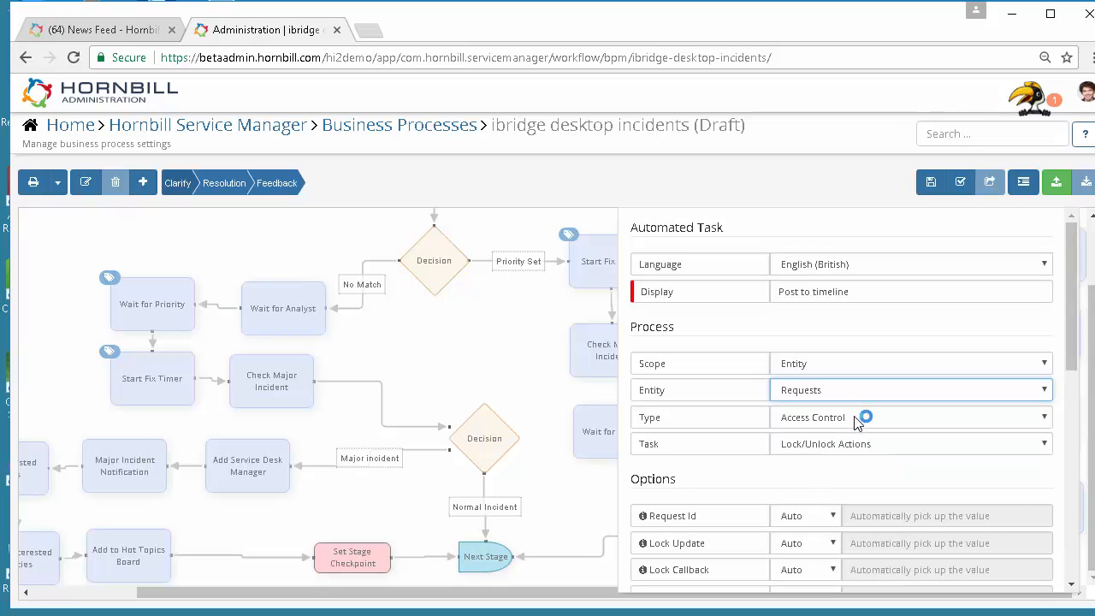
click(910, 417)
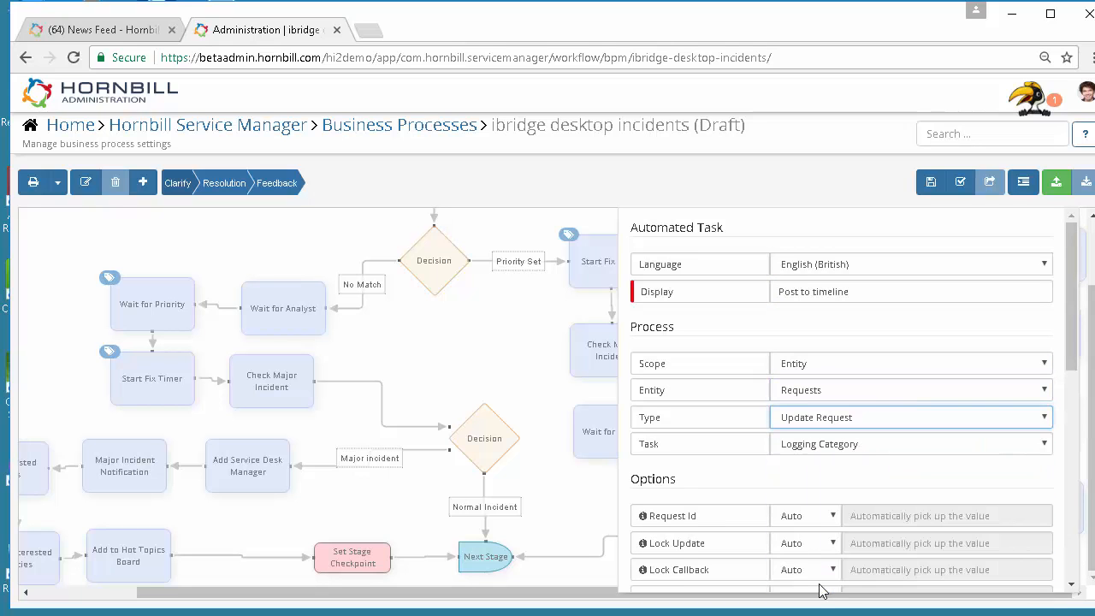
click(910, 443)
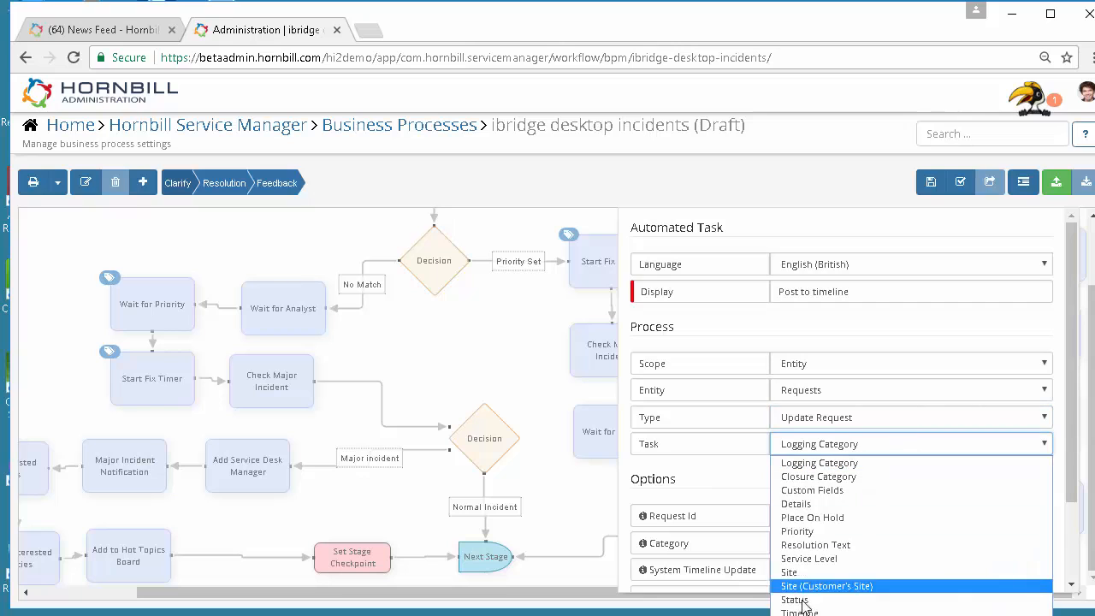
click(801, 609)
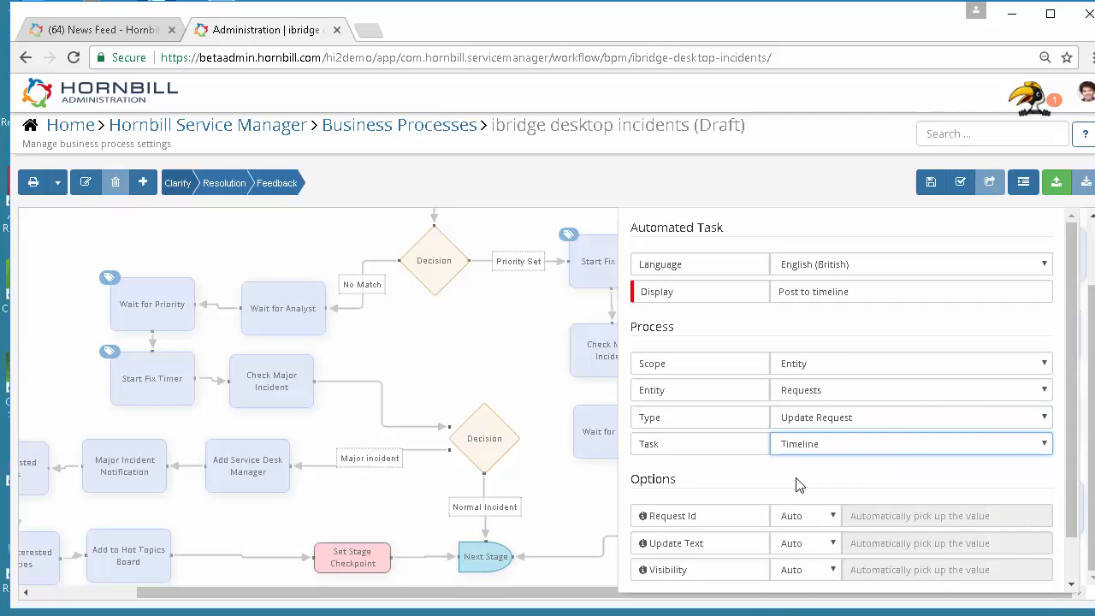
scroll(down, 3)
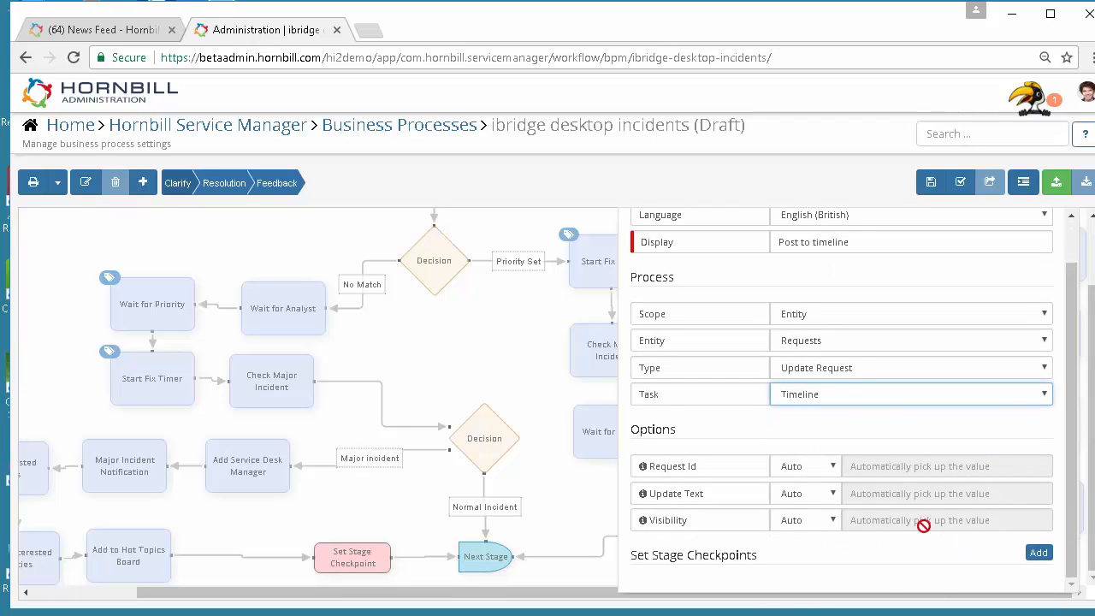
mouse_move(768, 510)
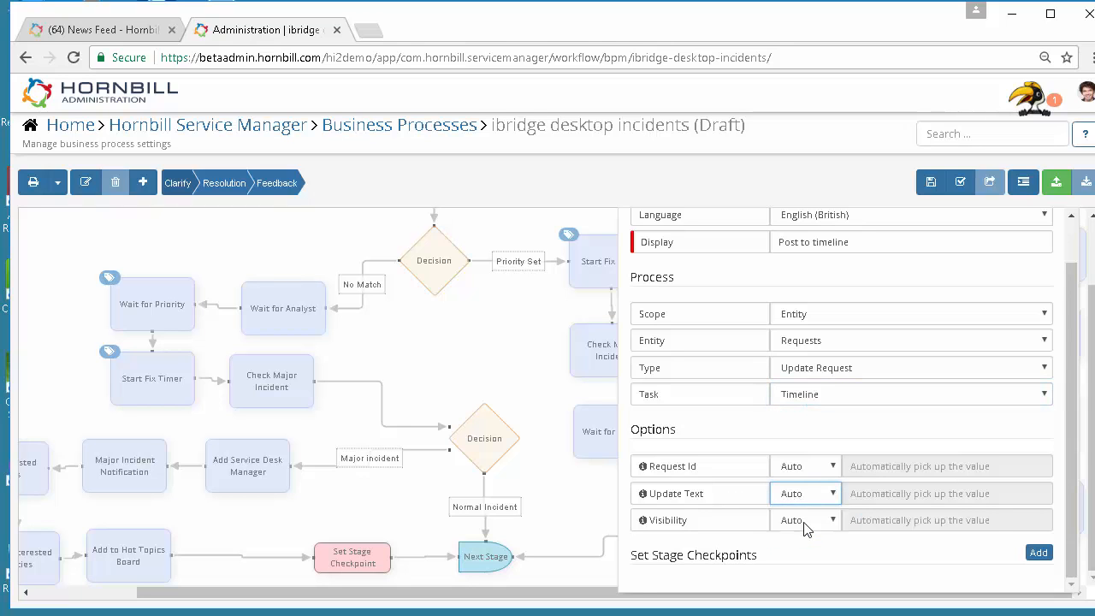
click(804, 493)
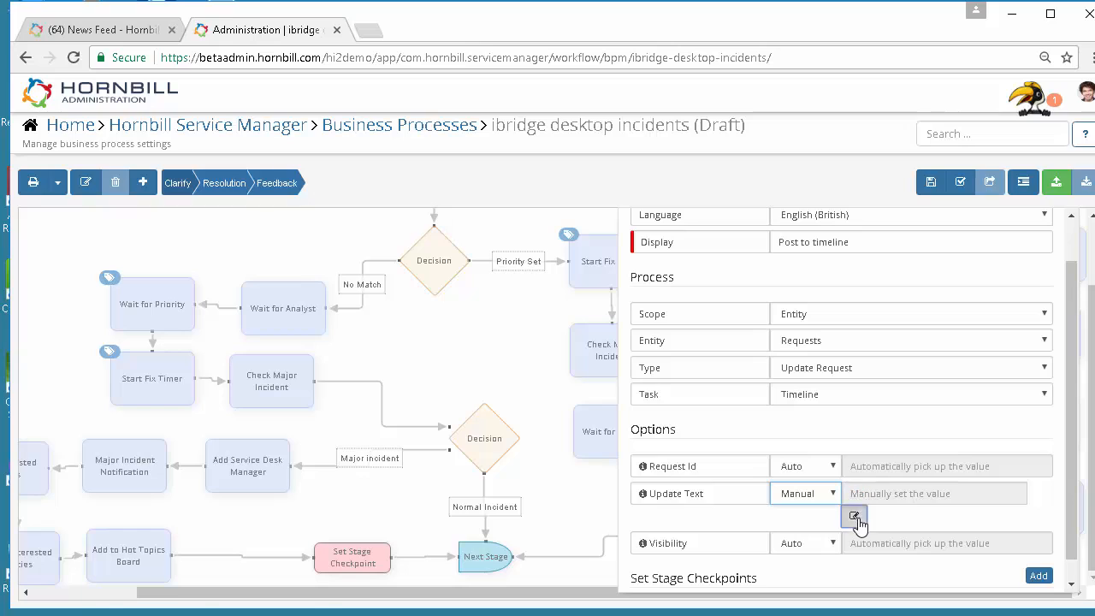
click(854, 517)
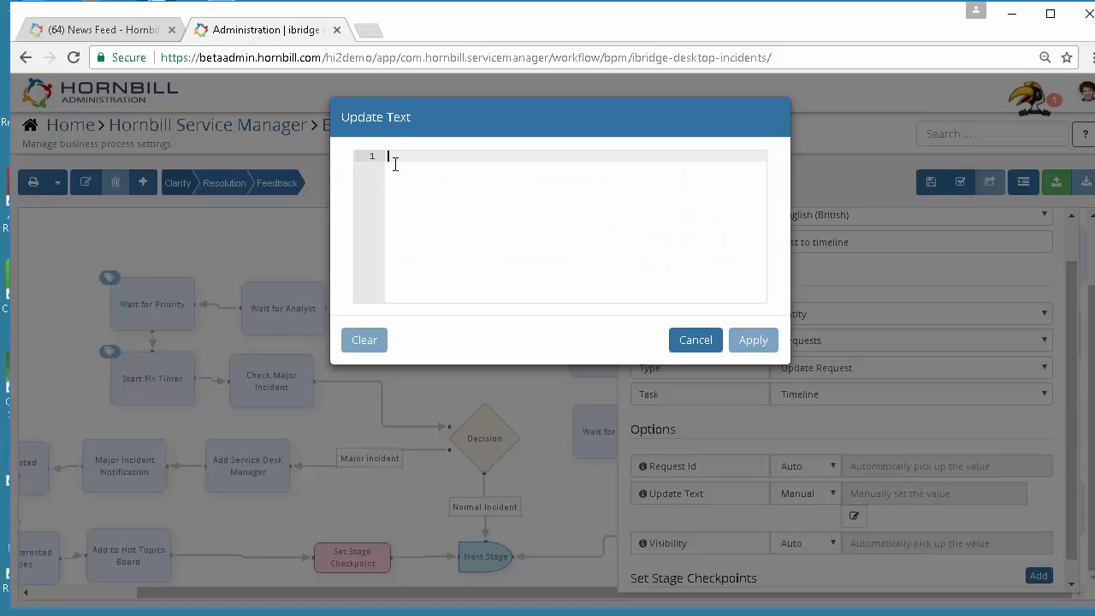
Insert the Integration Call output variable into the timeline update text
click(393, 163)
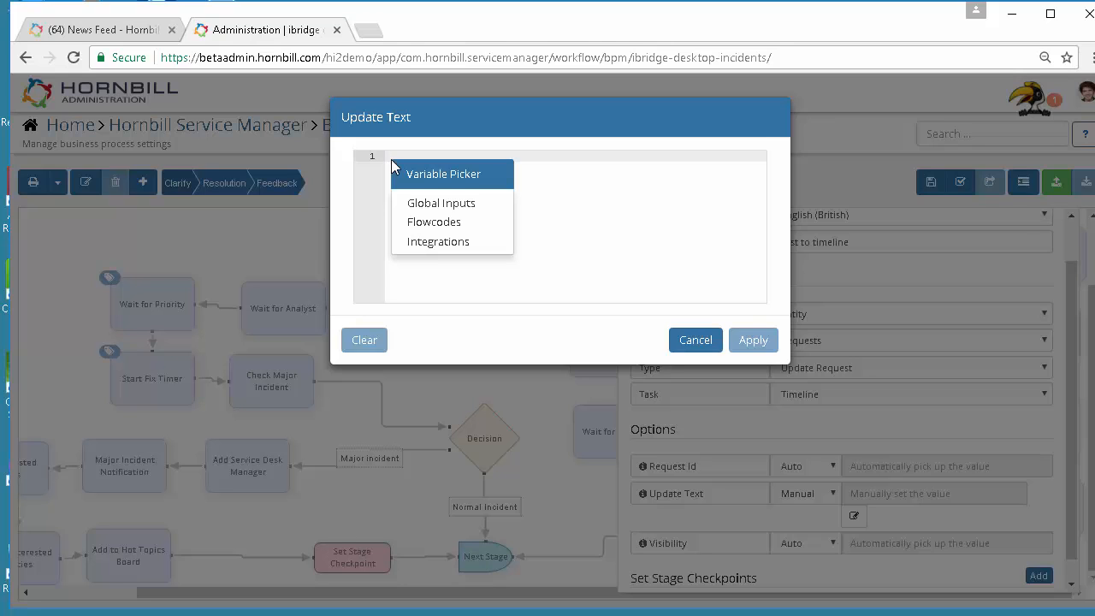
mouse_move(404, 174)
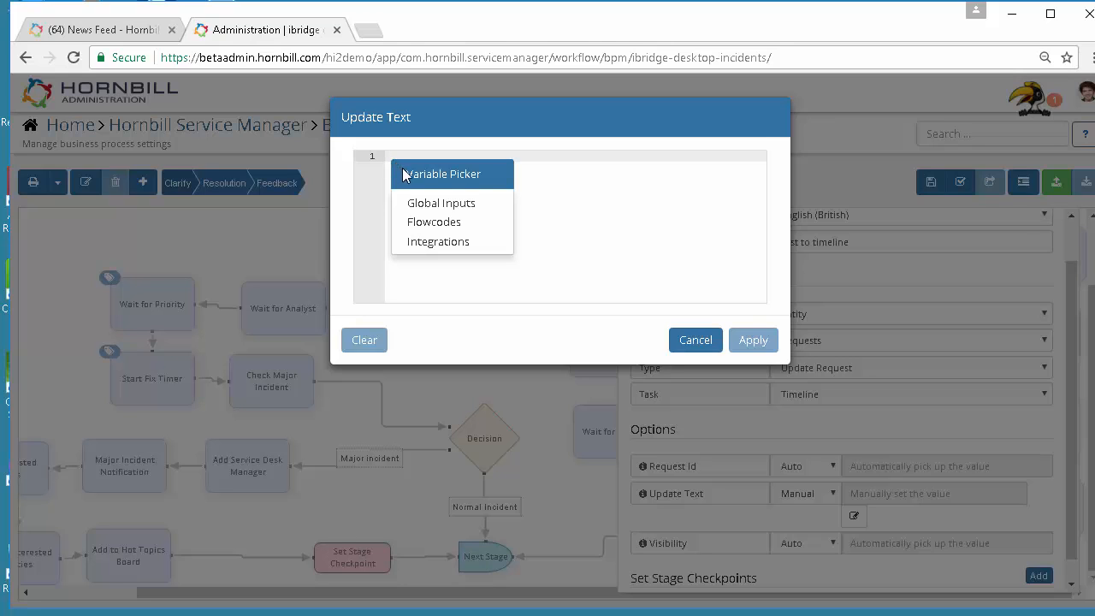
mouse_move(445, 242)
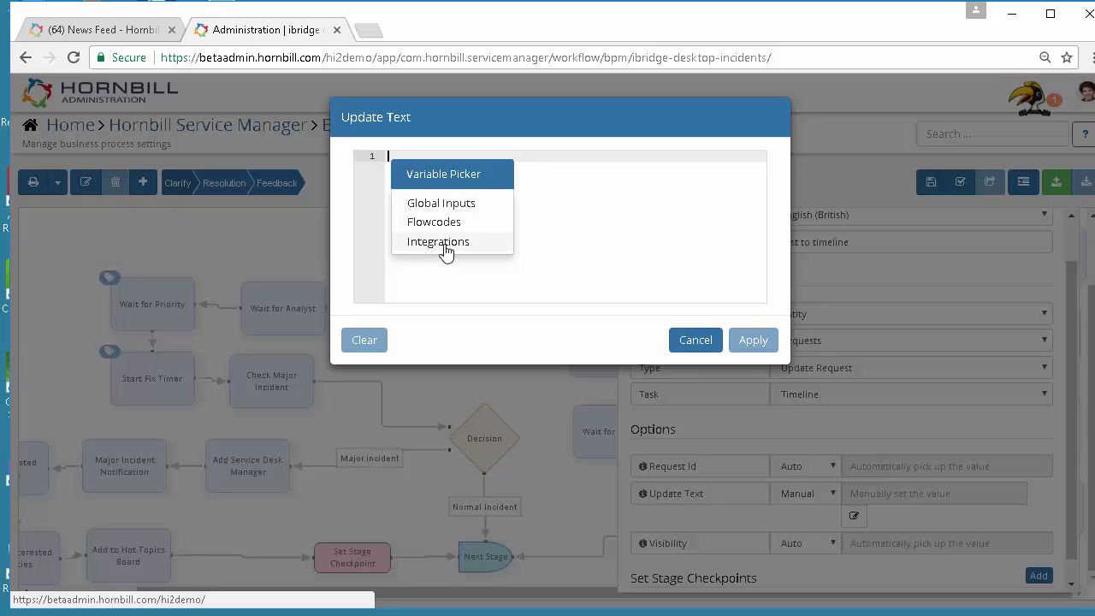
click(437, 242)
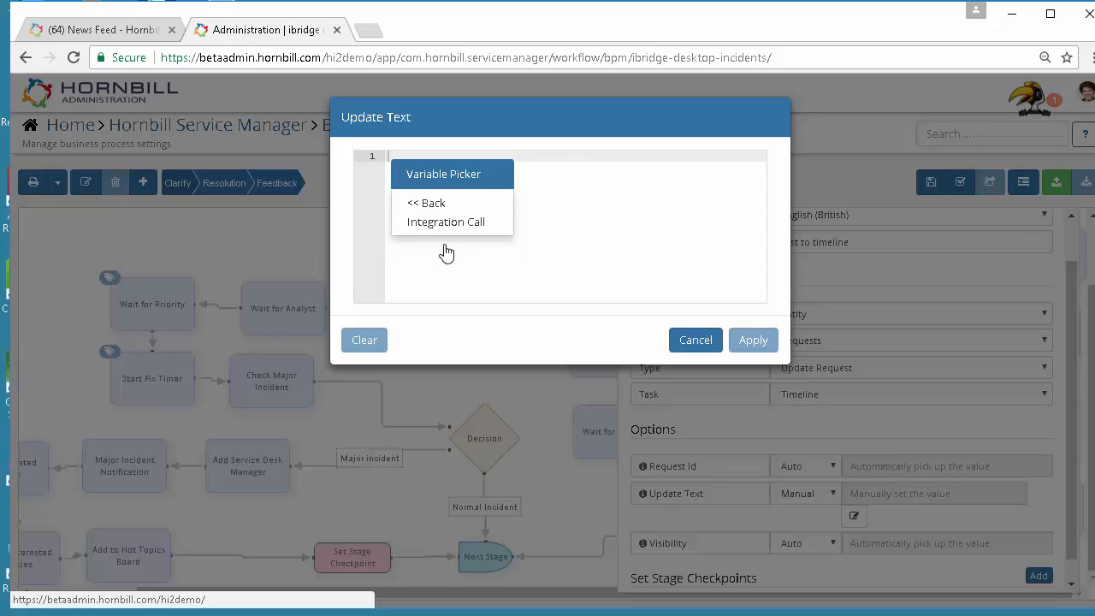
click(444, 222)
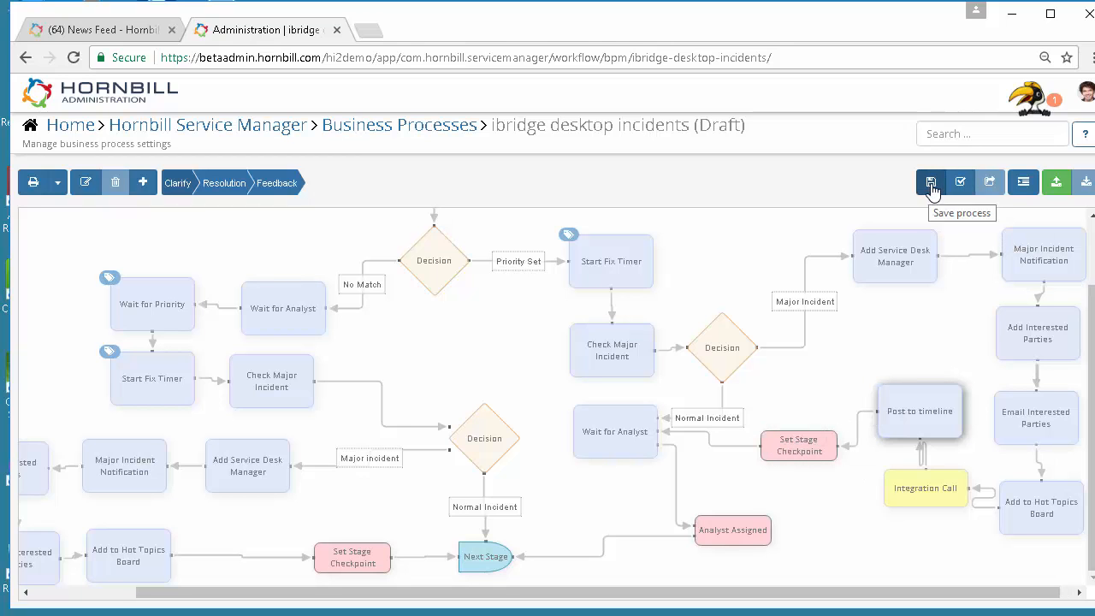
click(930, 181)
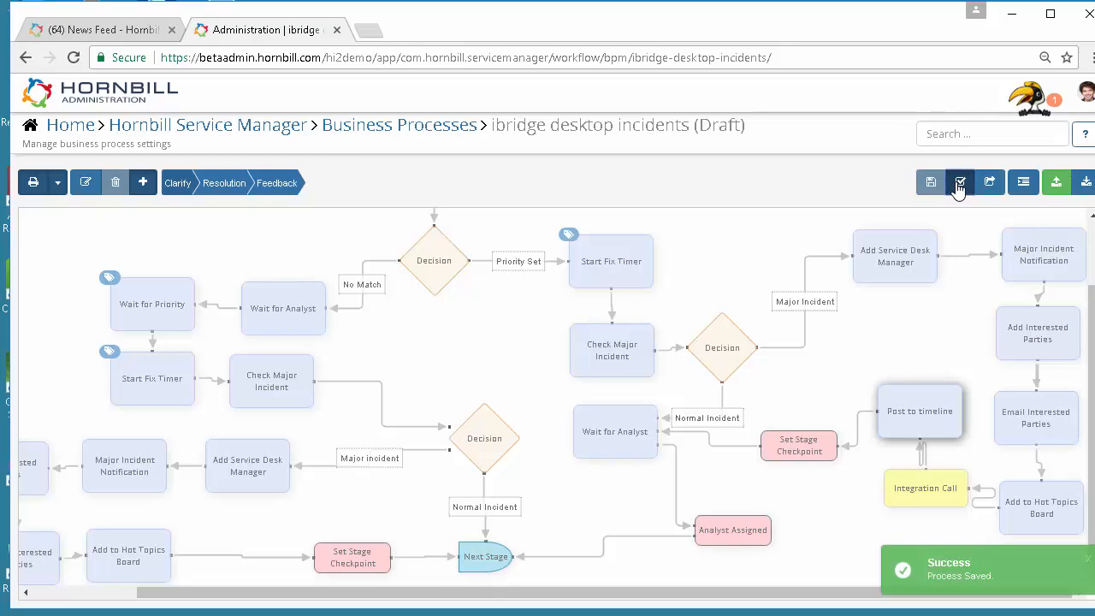
click(989, 181)
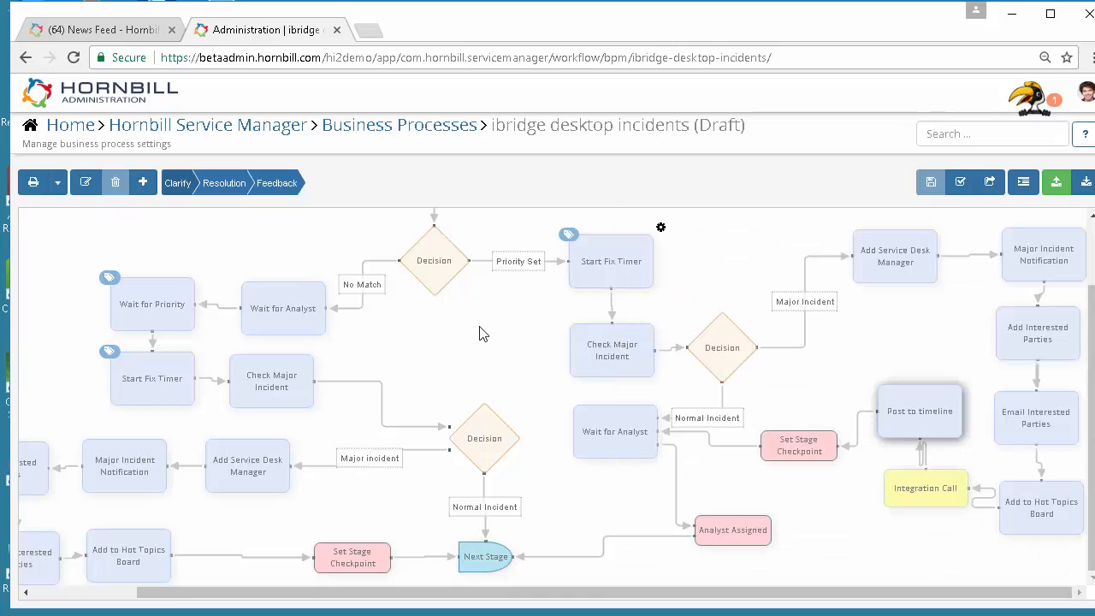
Raise a new request from the Request List for customer 'steve' under Desktop Support and continue
click(100, 29)
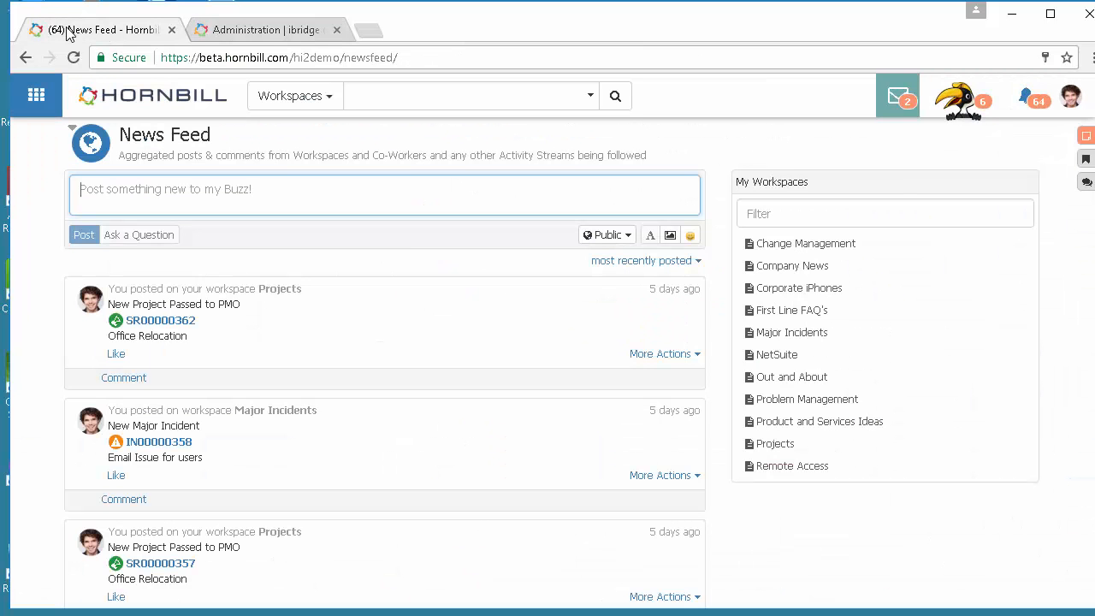
click(36, 96)
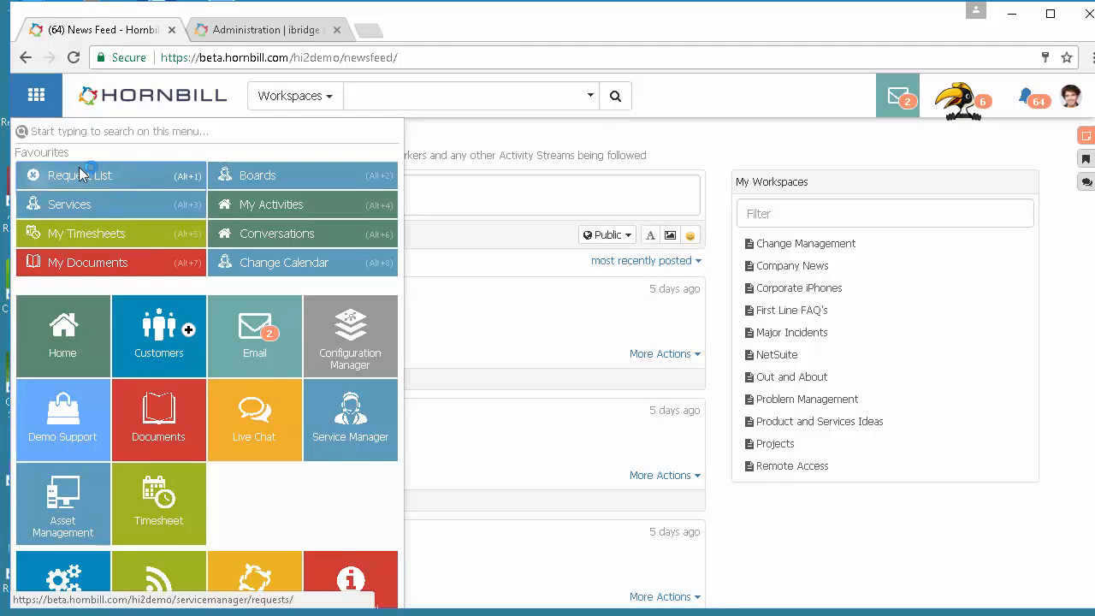
click(82, 175)
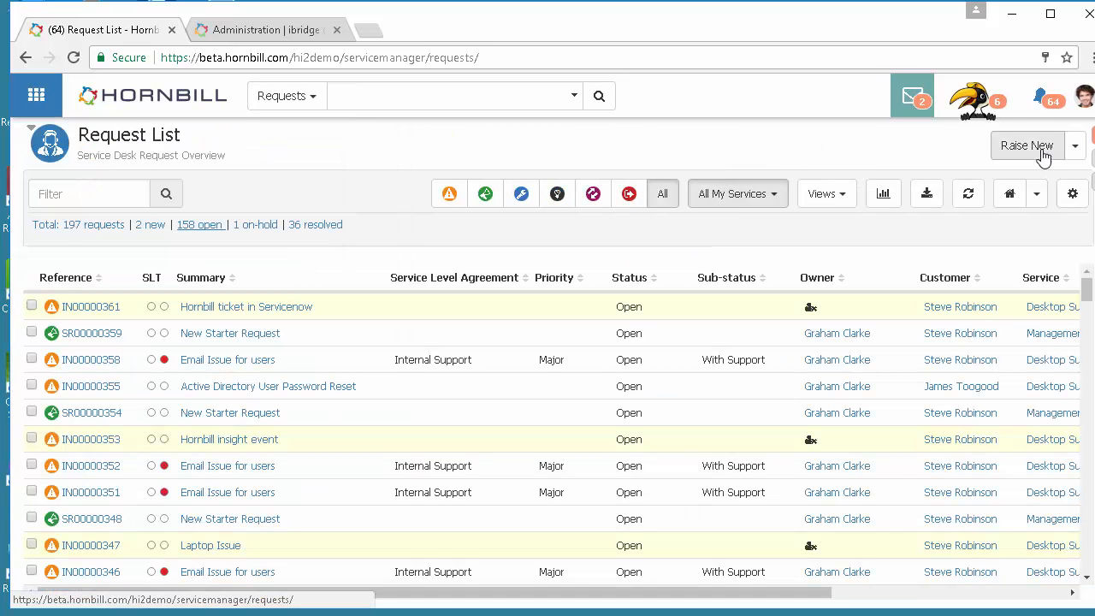
click(1026, 145)
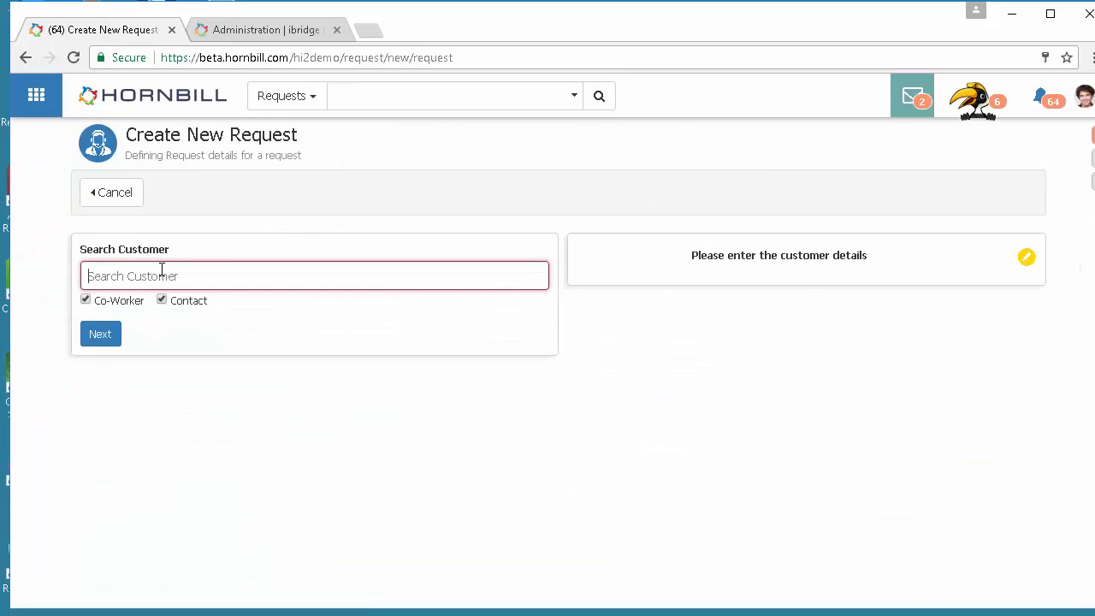
text(steve)
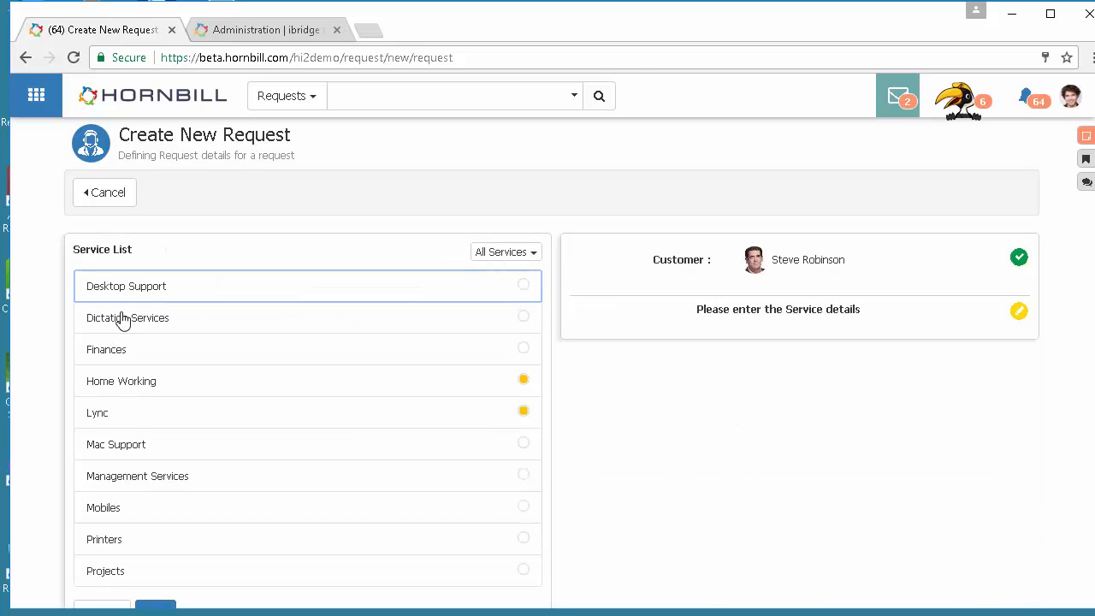
click(127, 286)
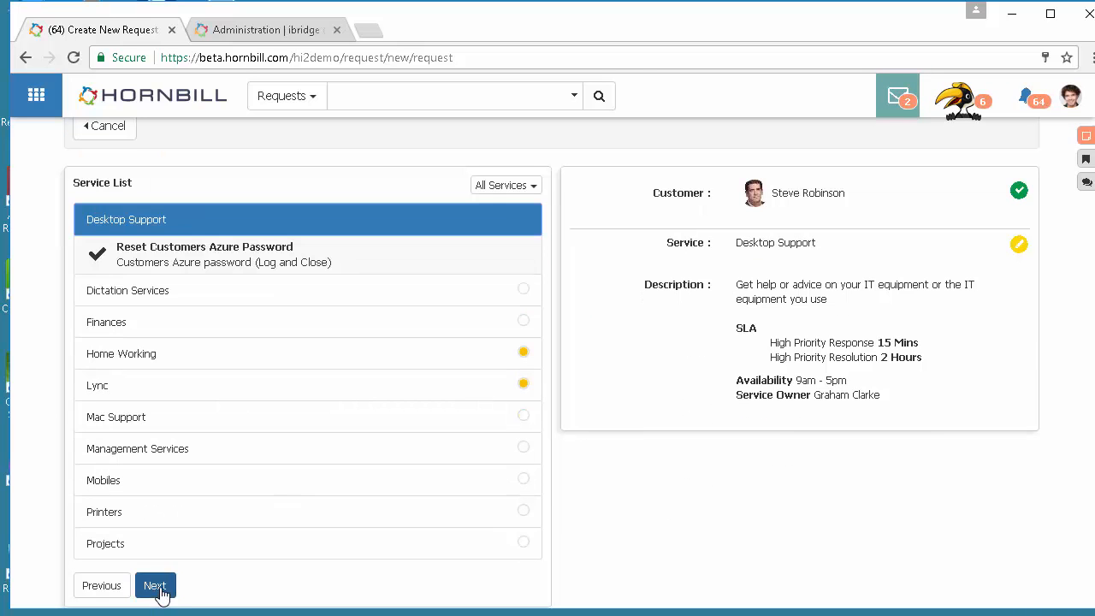
click(156, 585)
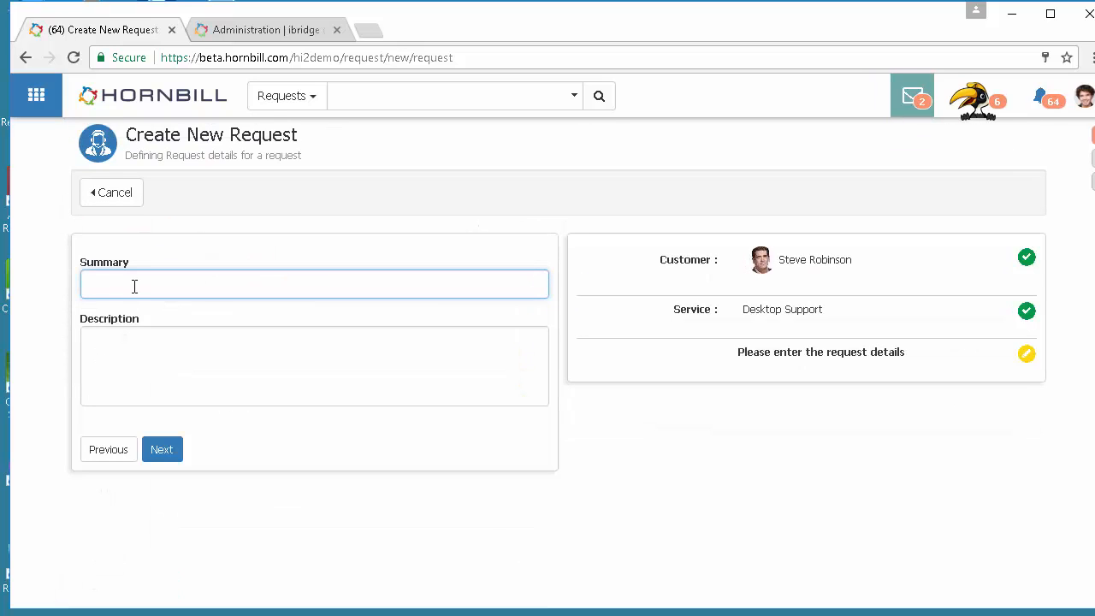
Enter summary 'Users uanble to access email' and a description noting multiple users affected
text(Users u)
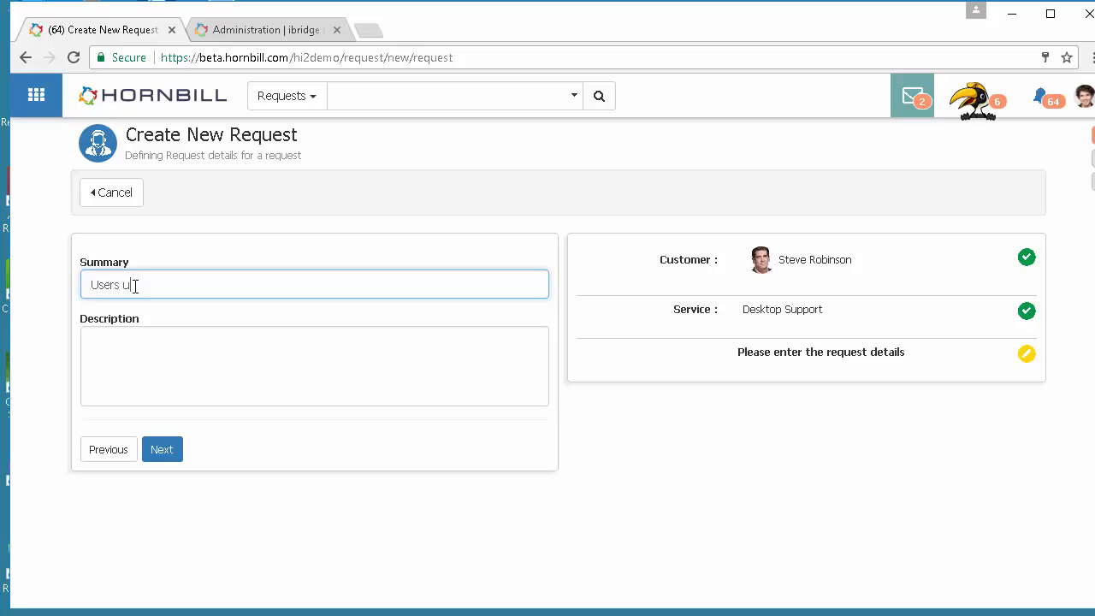
text(nable to)
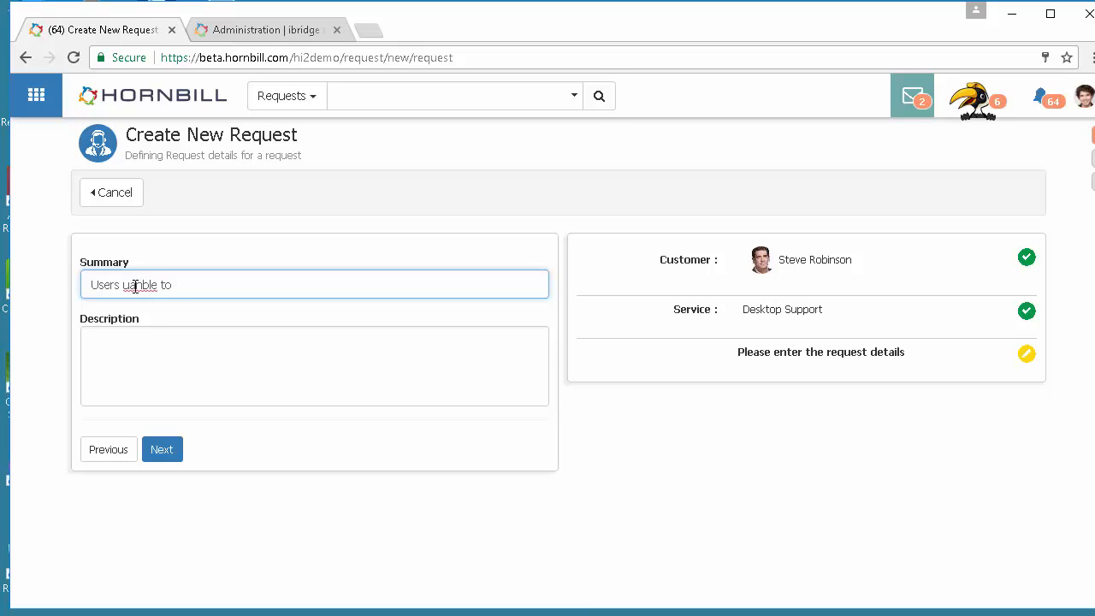
text(access e)
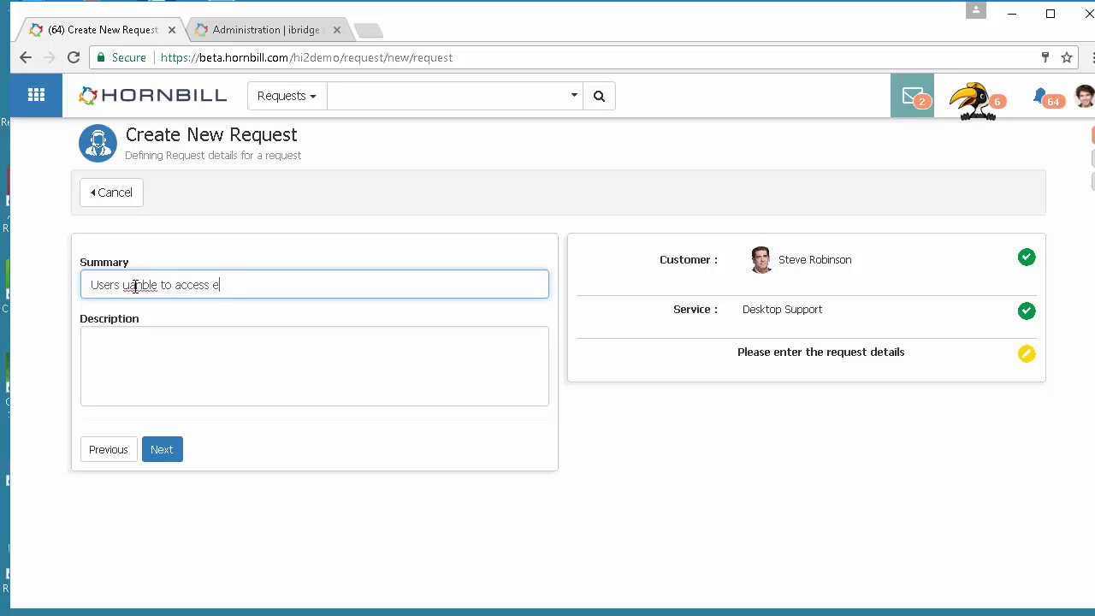
text(mo)
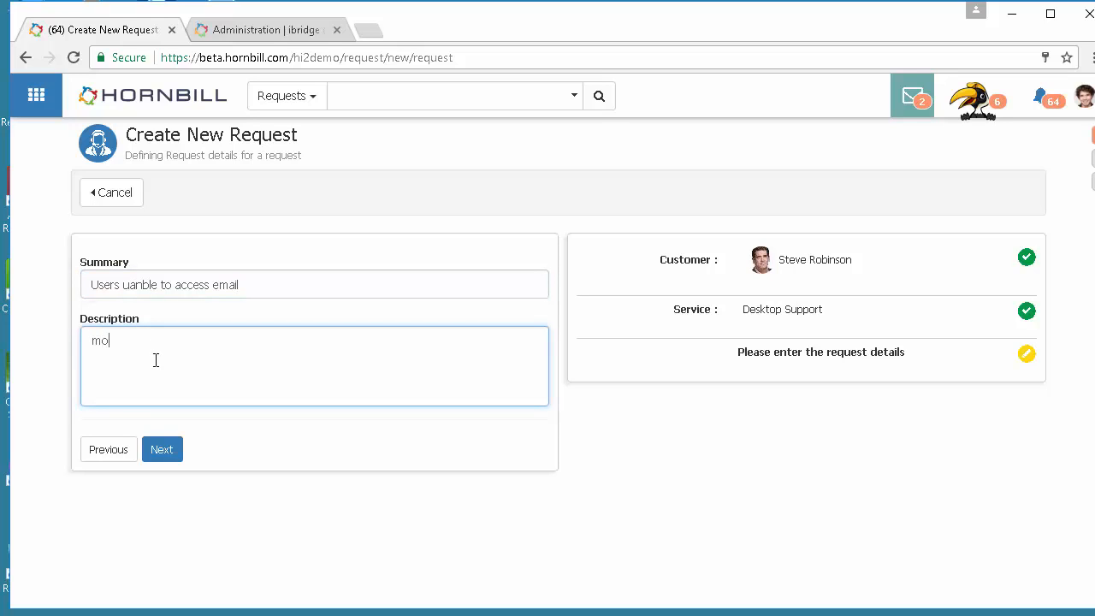
text(affectin)
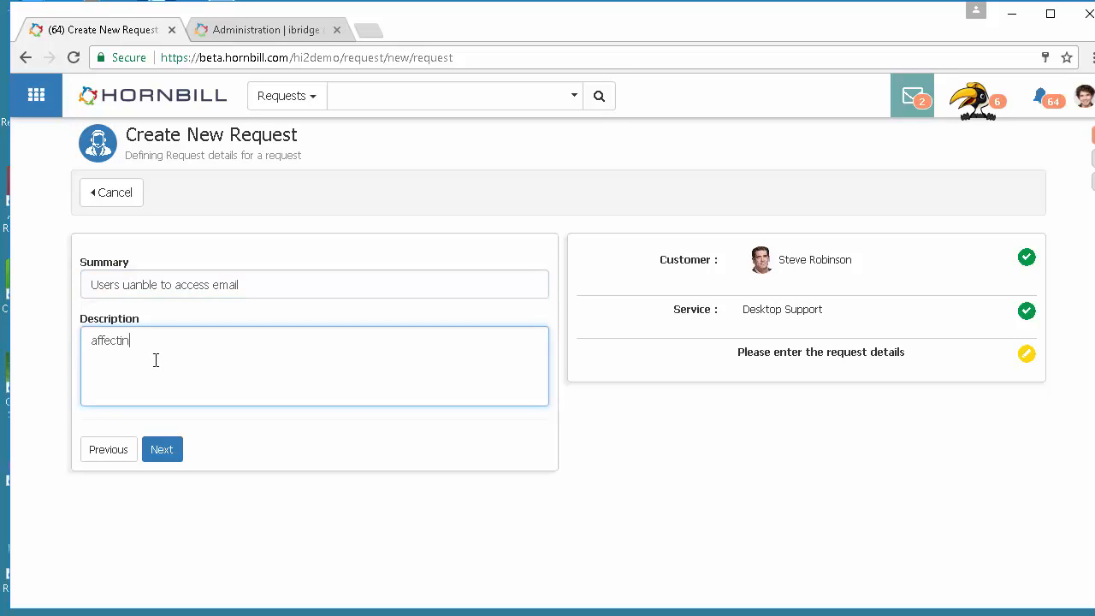
text(g multiple)
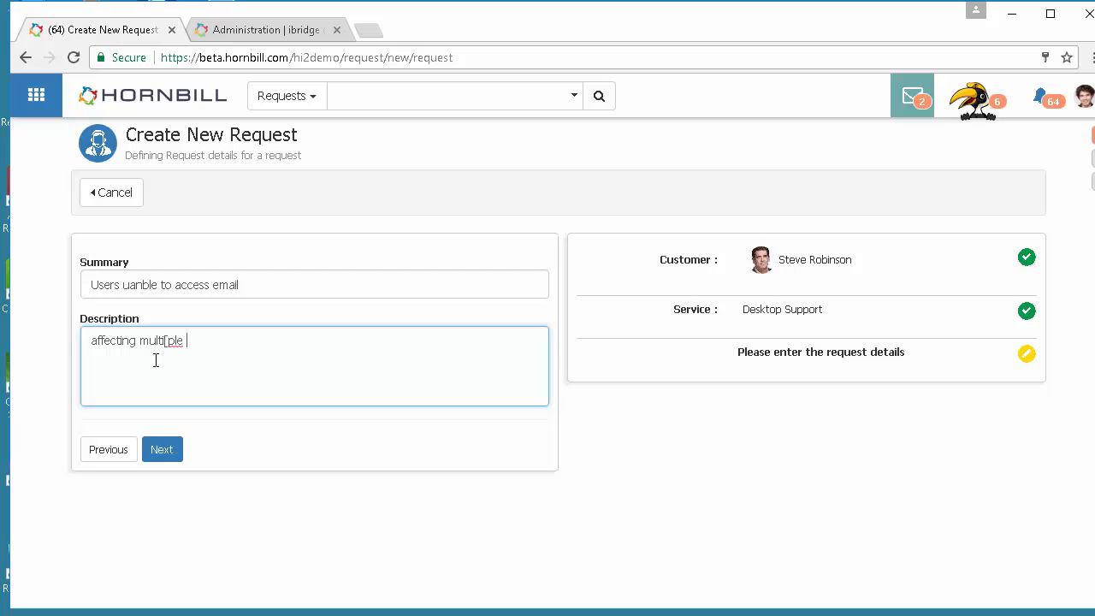
key(BackSpace)
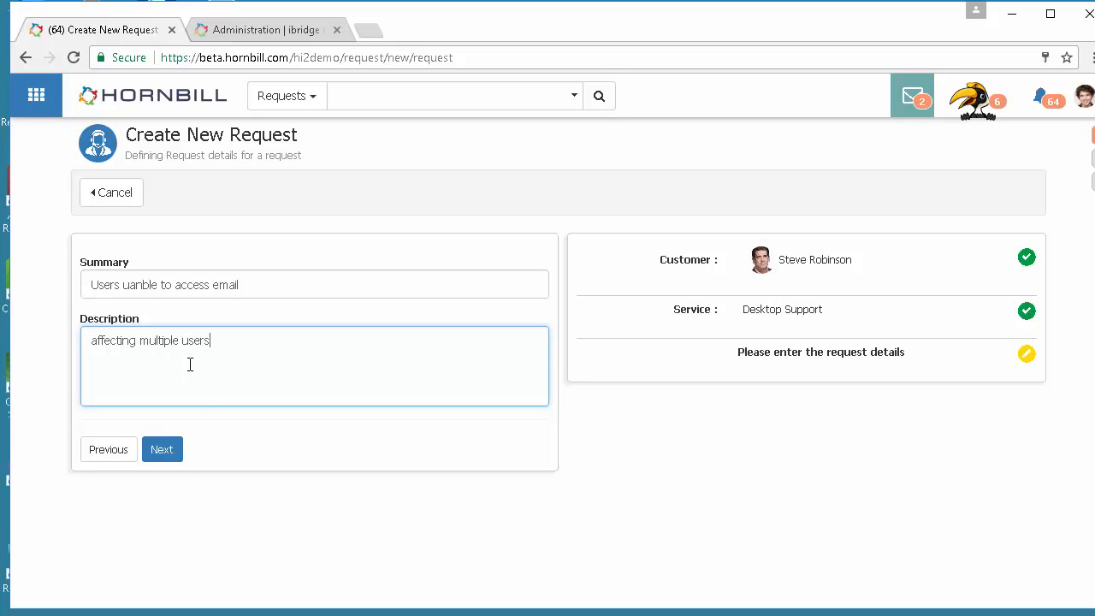
click(161, 448)
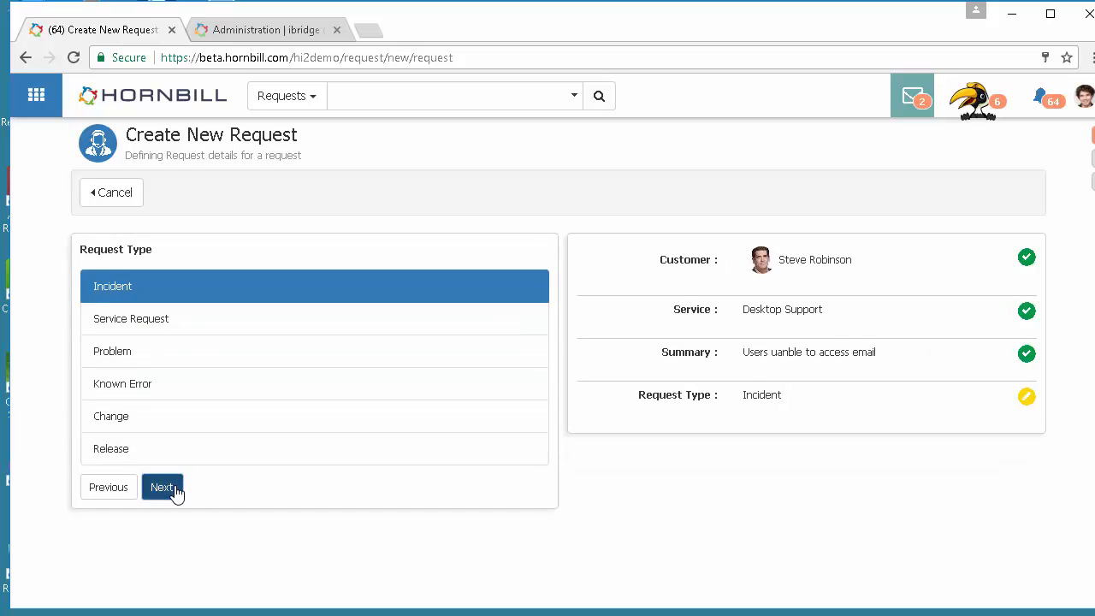
Keep Incident type, skip the category, set priority Major and raise request IN00000363
click(161, 486)
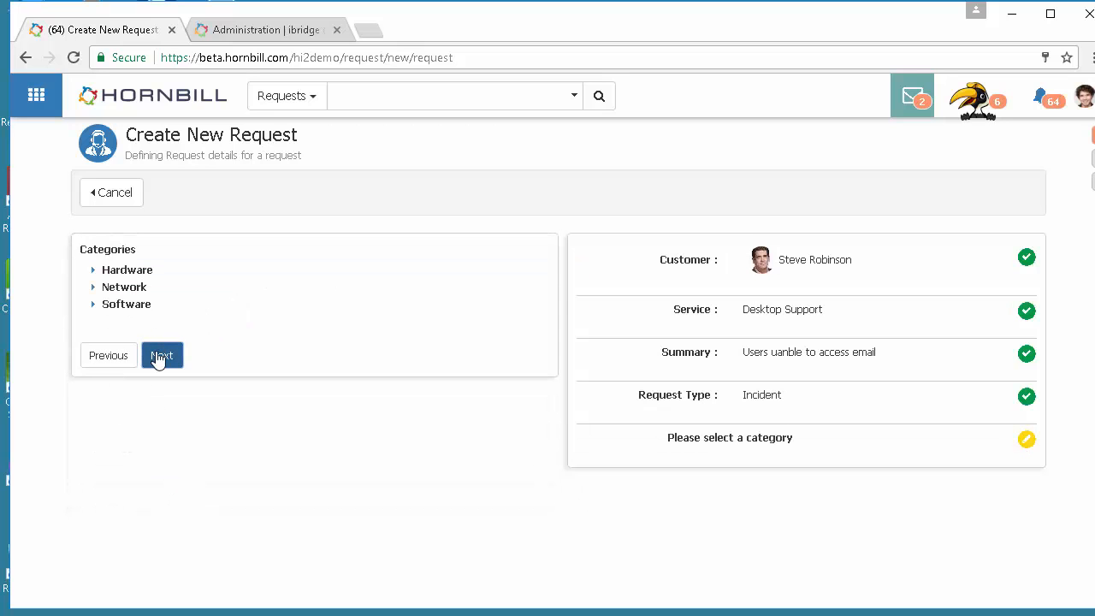
click(161, 354)
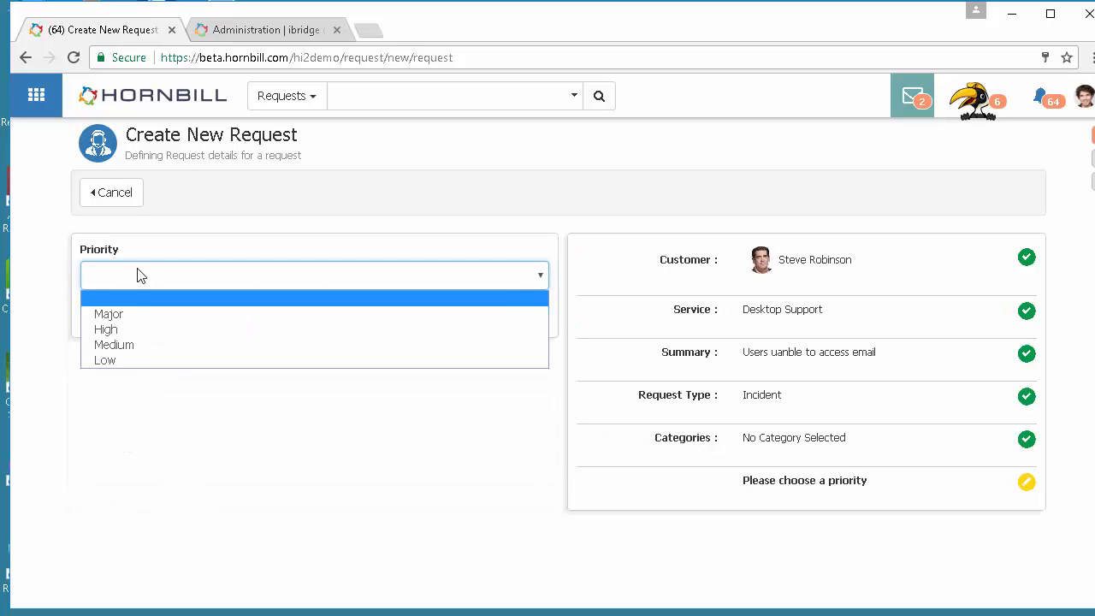
click(109, 313)
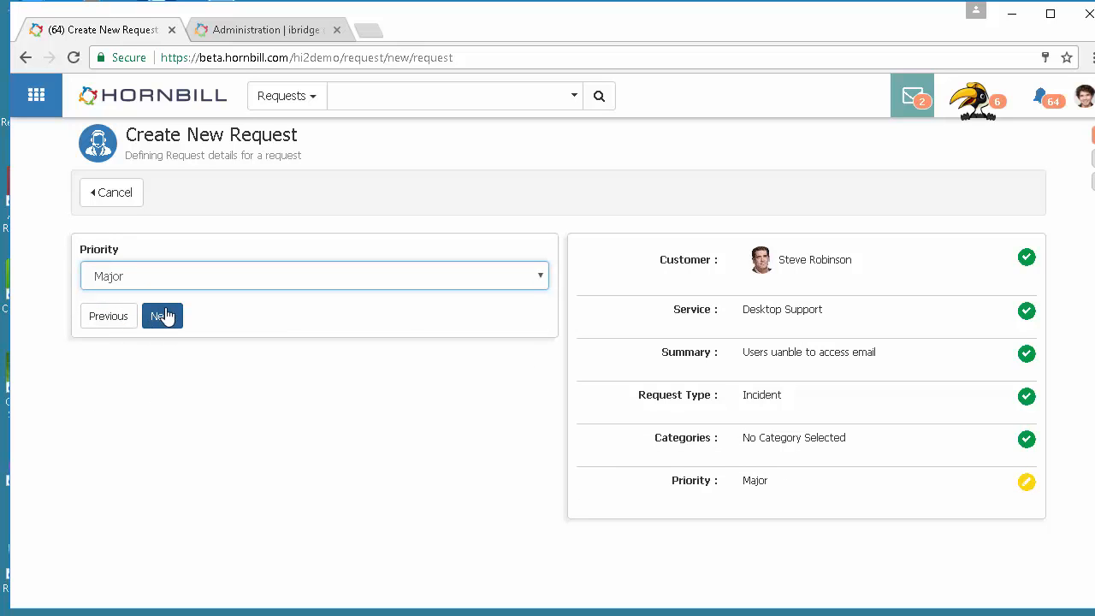
click(161, 315)
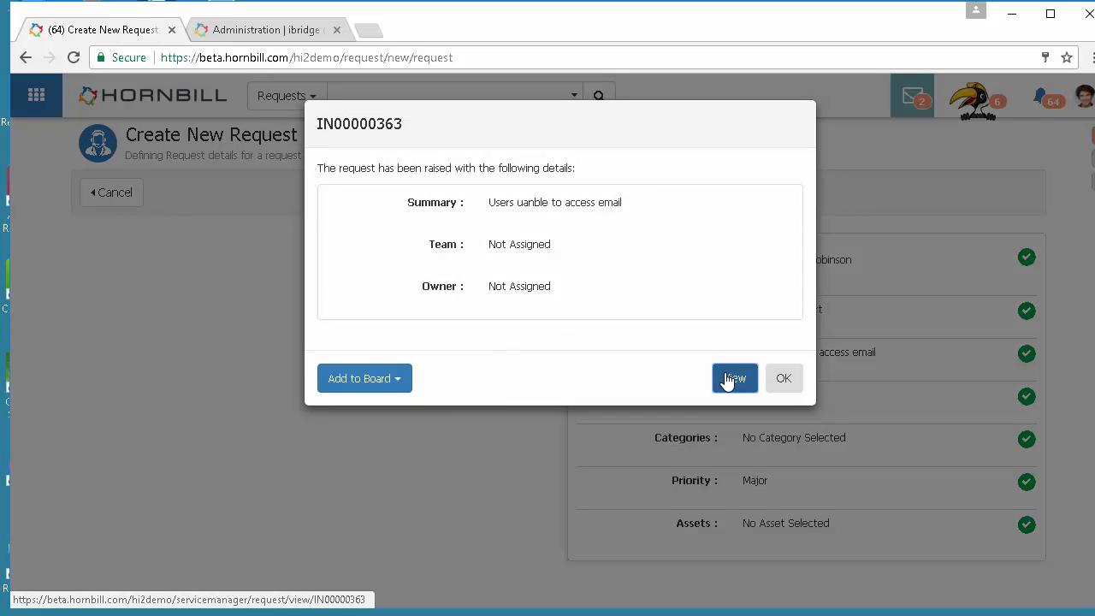
View incident IN00000363 and assign it to a 1st Line Support analyst
click(734, 378)
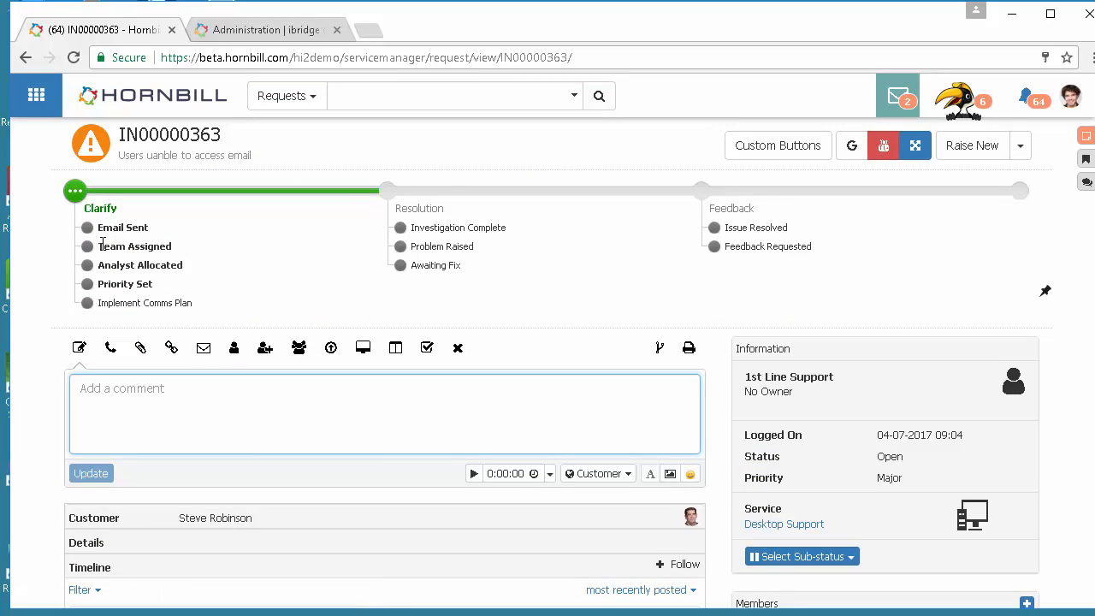
mouse_move(171, 348)
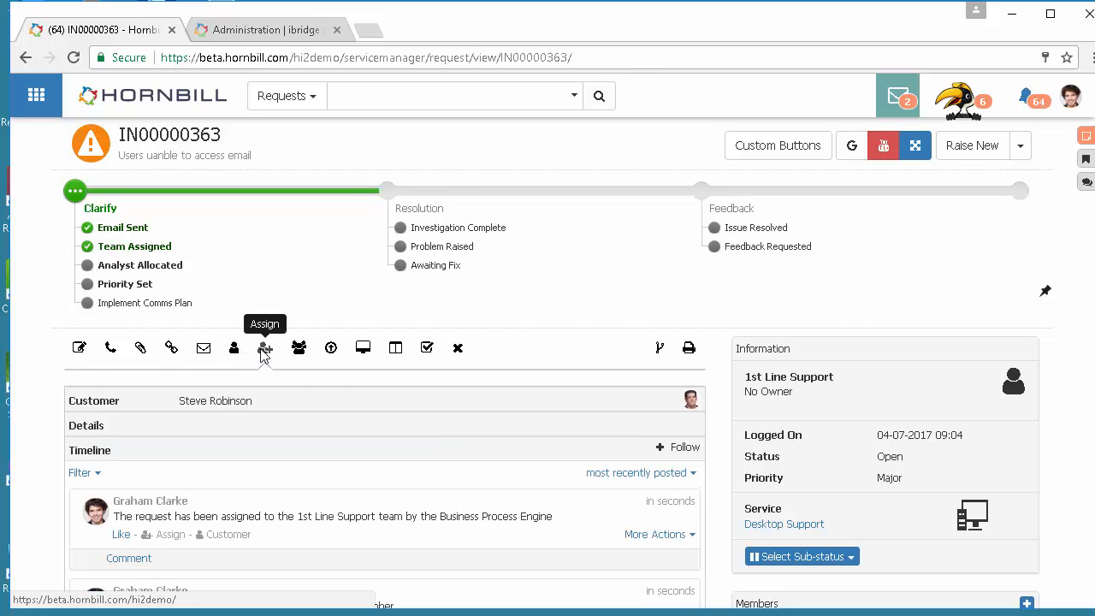
click(266, 348)
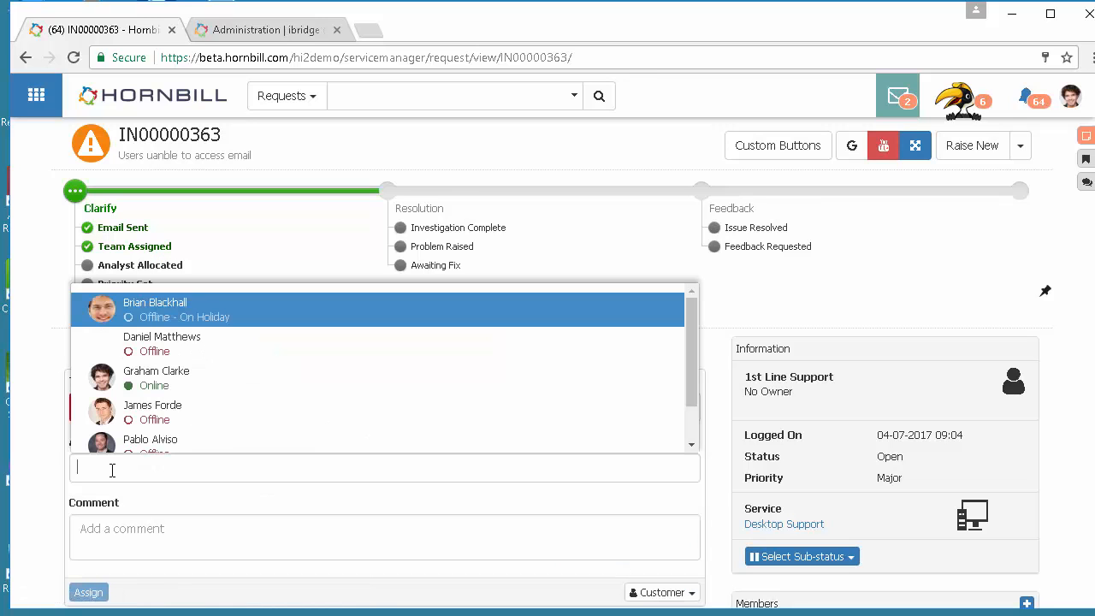
click(156, 376)
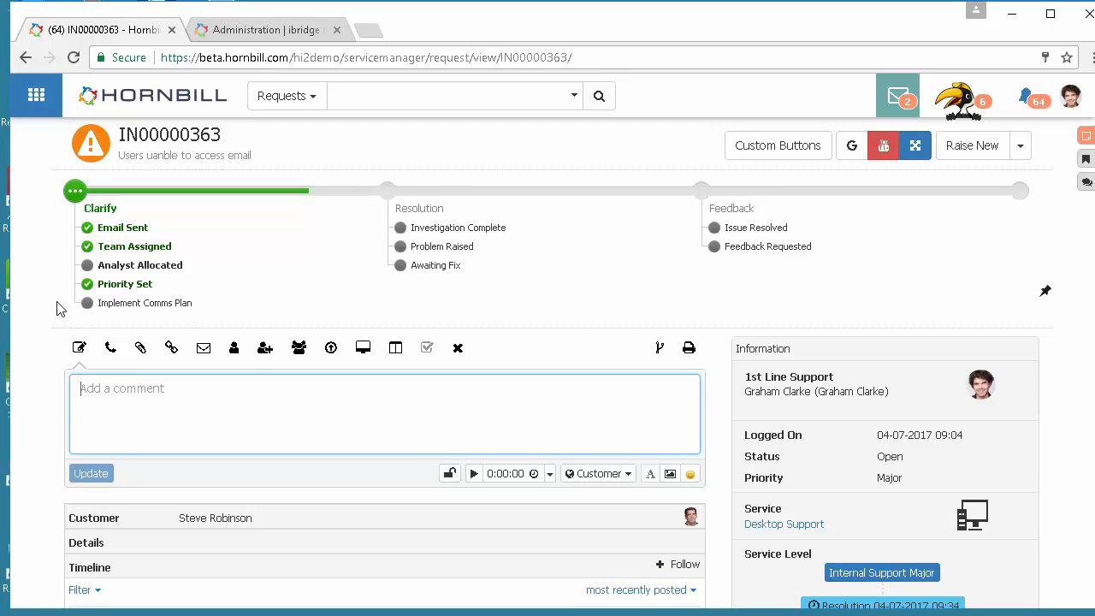
scroll(down, 3)
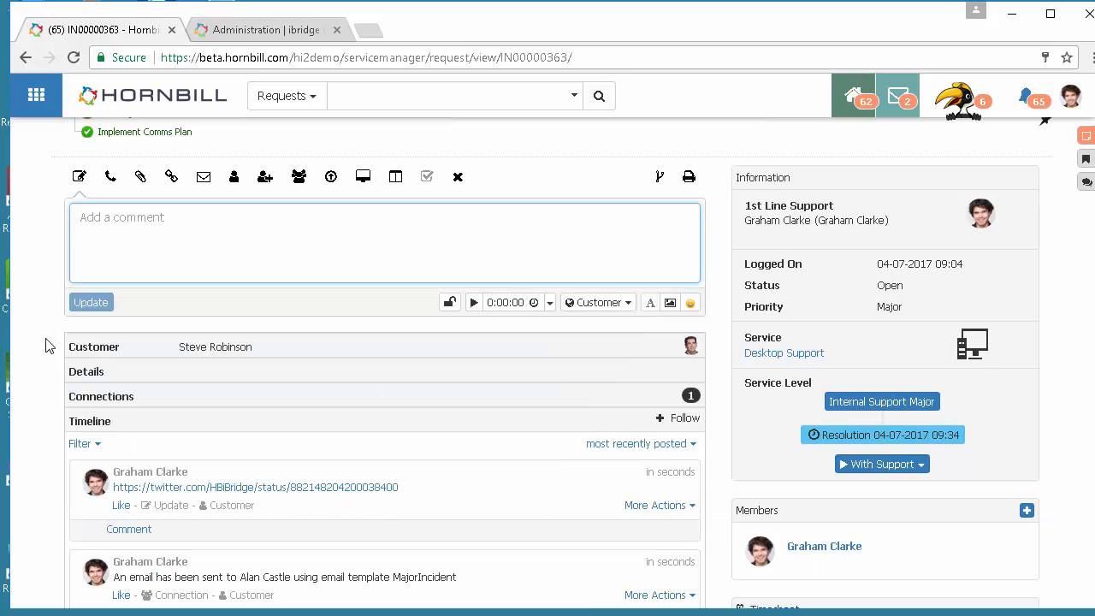
Follow the twitter.com status URL on the timeline to the posted Major Incident tweet
scroll(down, 3)
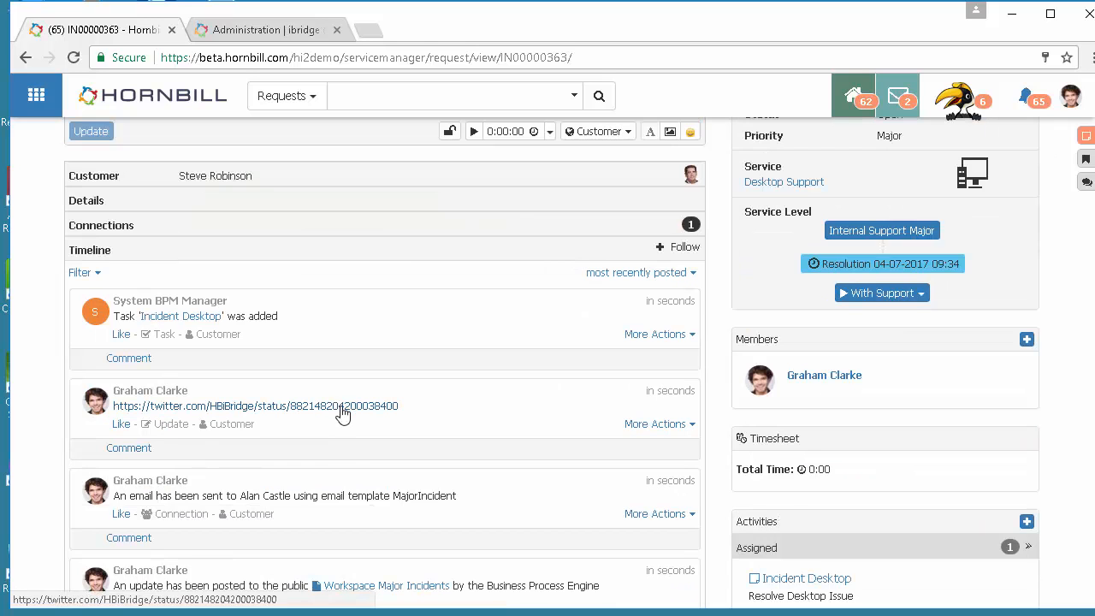
click(253, 405)
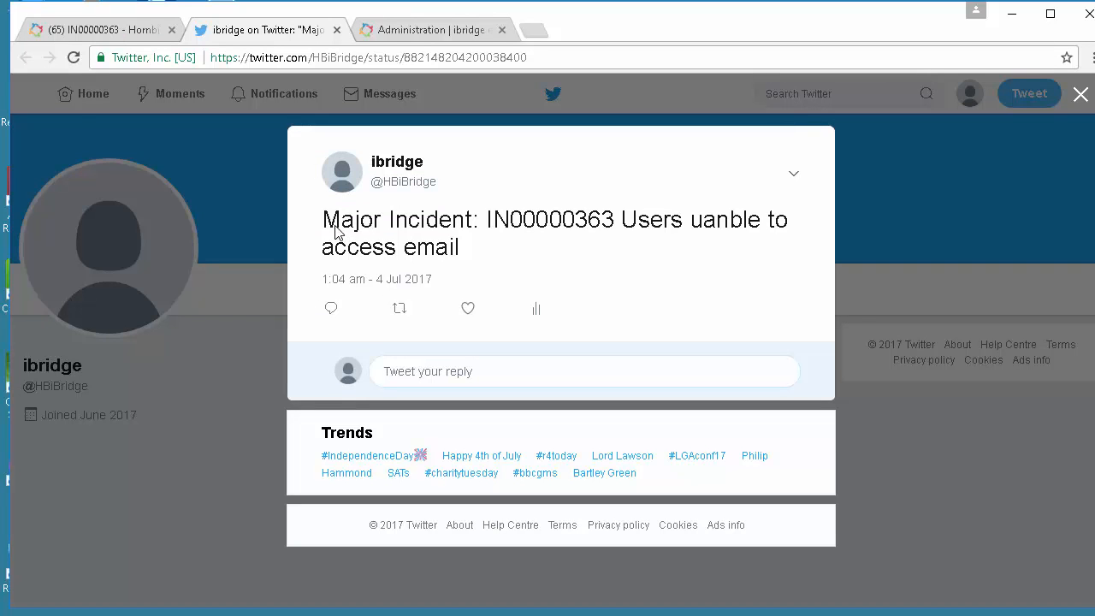
mouse_move(448, 226)
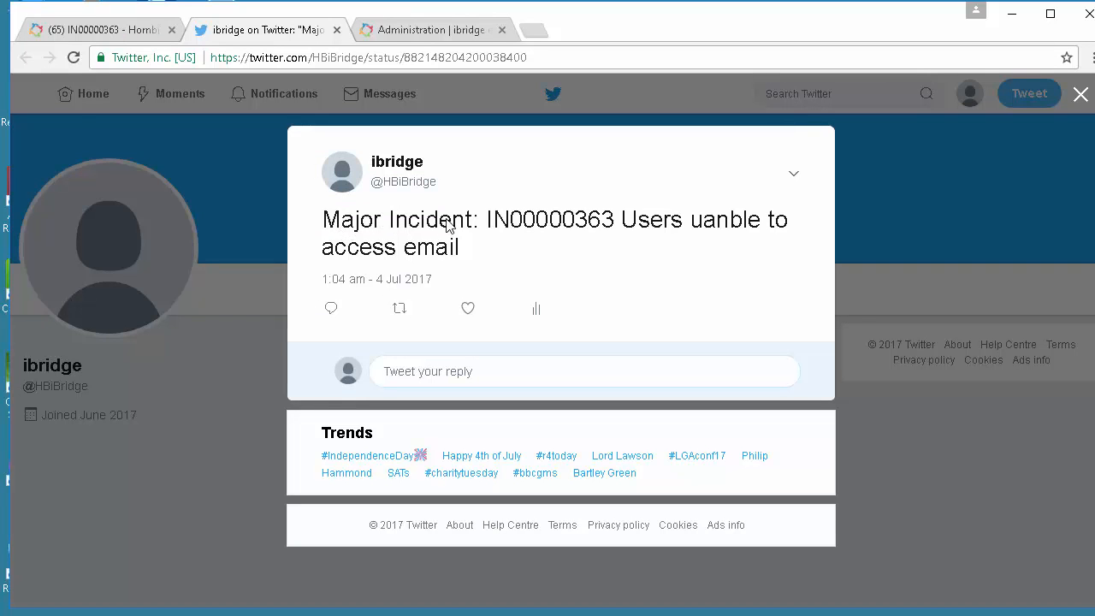
mouse_move(500, 227)
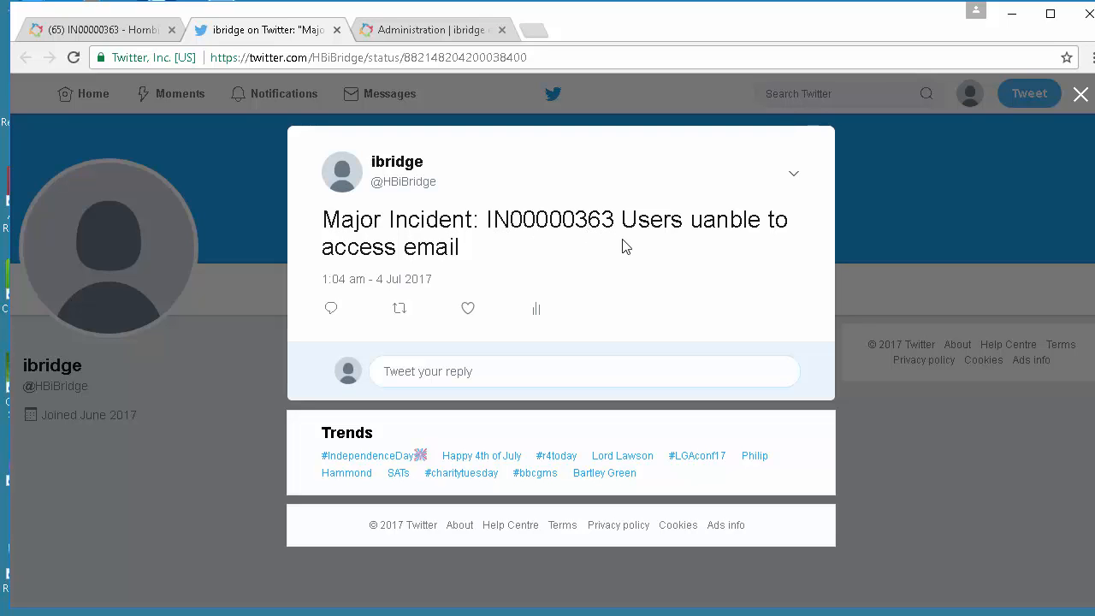
mouse_move(325, 338)
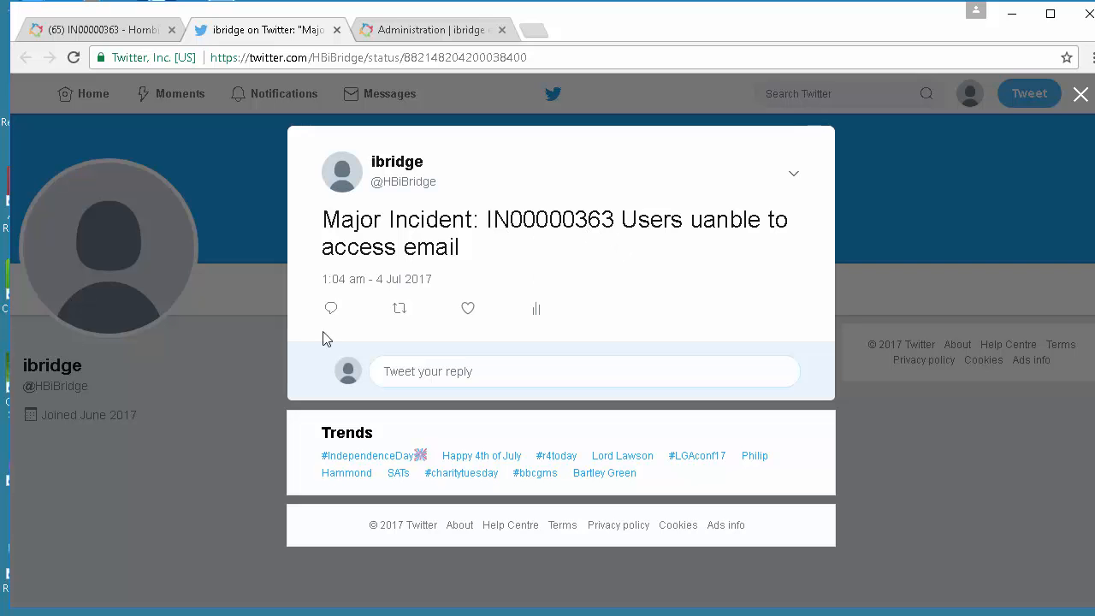